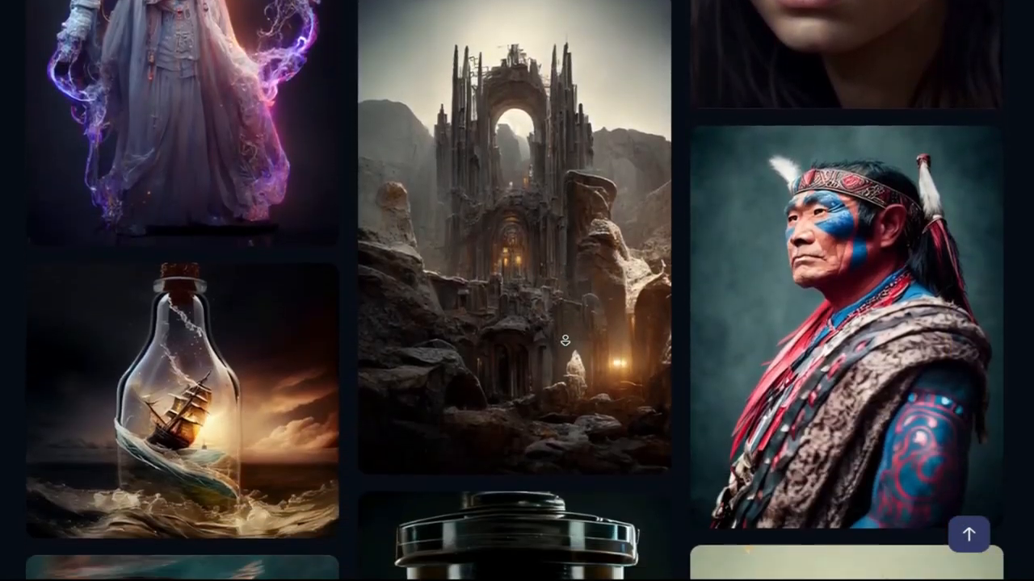
Browse down the BlueWillow community showcase gallery before switching to Discord
{"action": "scroll", "scroll_direction": "down", "scroll_amount": 3}
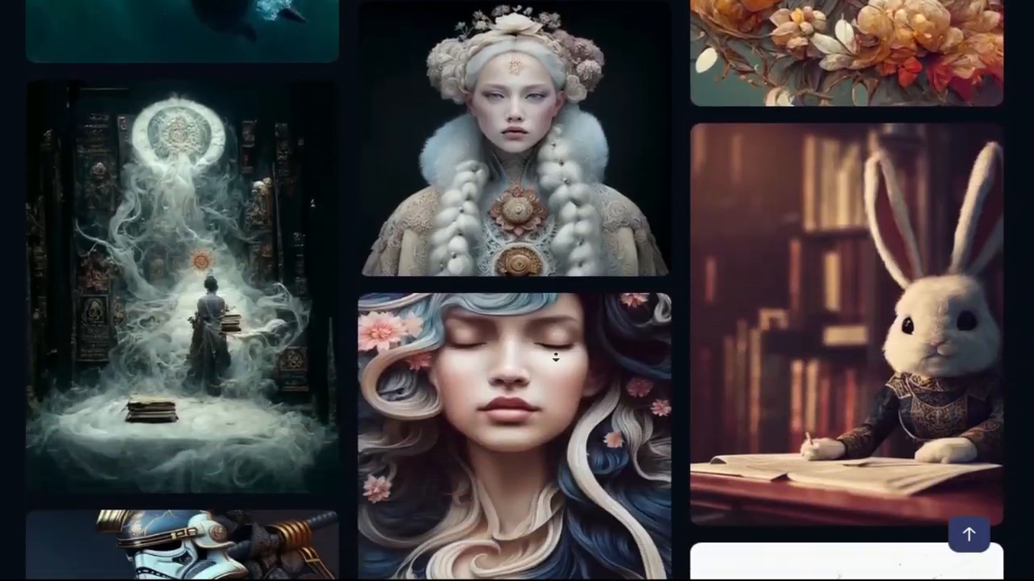
{"action": "scroll", "scroll_direction": "down", "scroll_amount": 3}
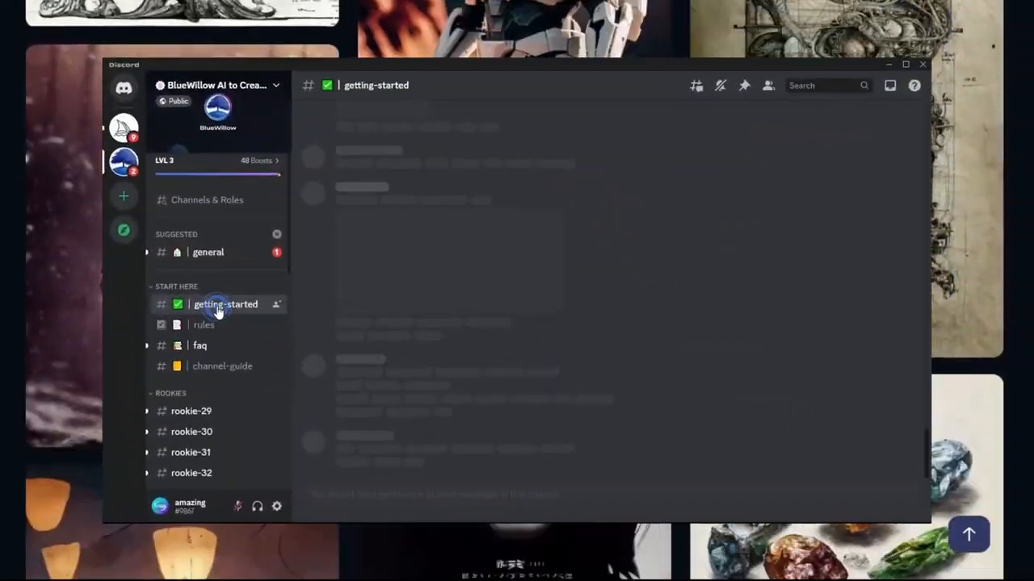
Read the getting-started guide, then browse the rookie-29 channel's image feed
{"action": "left_click", "coordinate": [226, 303]}
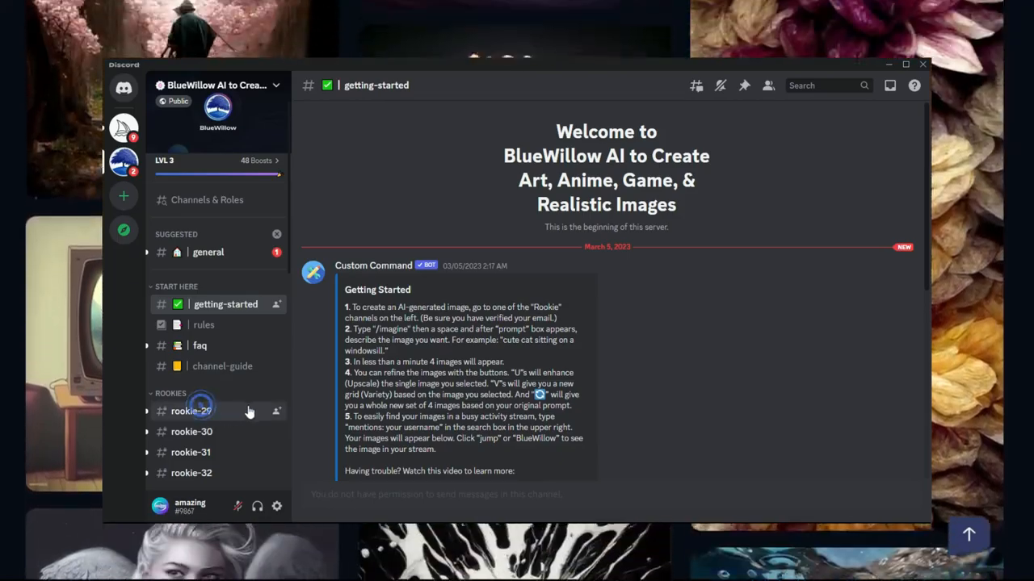
{"action": "left_click", "coordinate": [191, 412]}
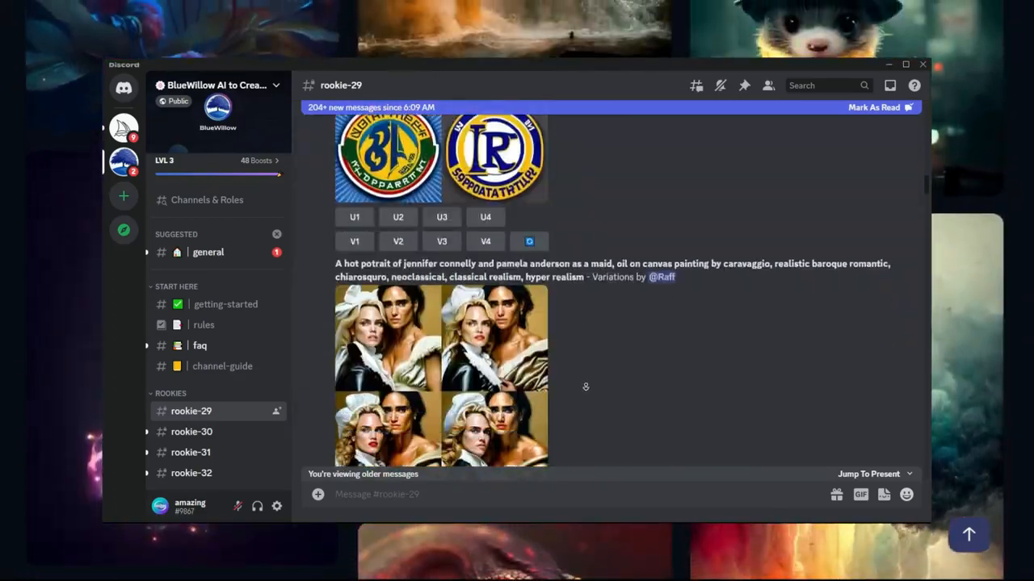
{"action": "scroll", "scroll_direction": "down", "scroll_amount": 3}
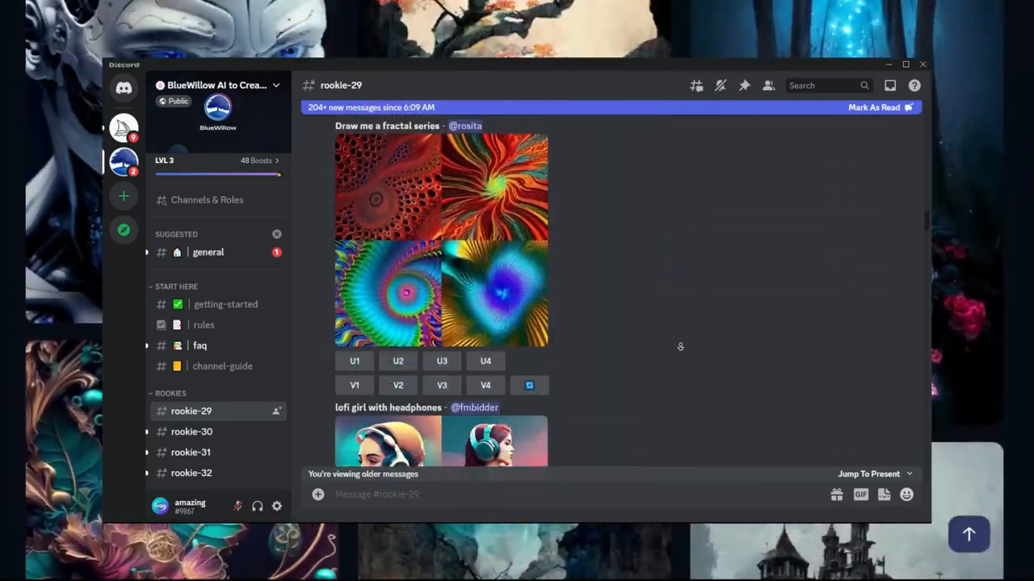
{"action": "scroll", "scroll_direction": "down", "scroll_amount": 3}
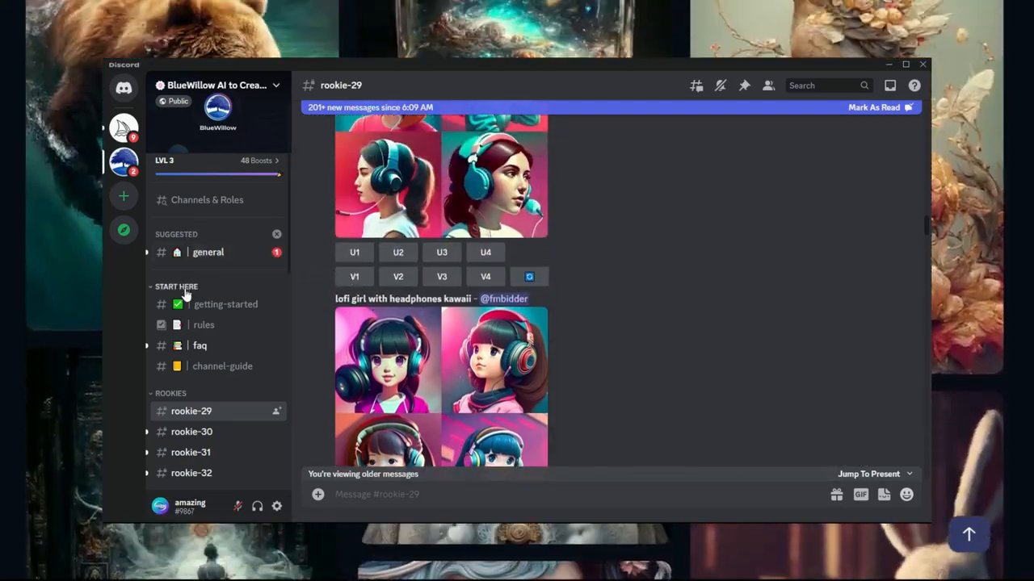
Read through the BlueWillow server's rules channel
{"action": "left_click", "coordinate": [203, 324]}
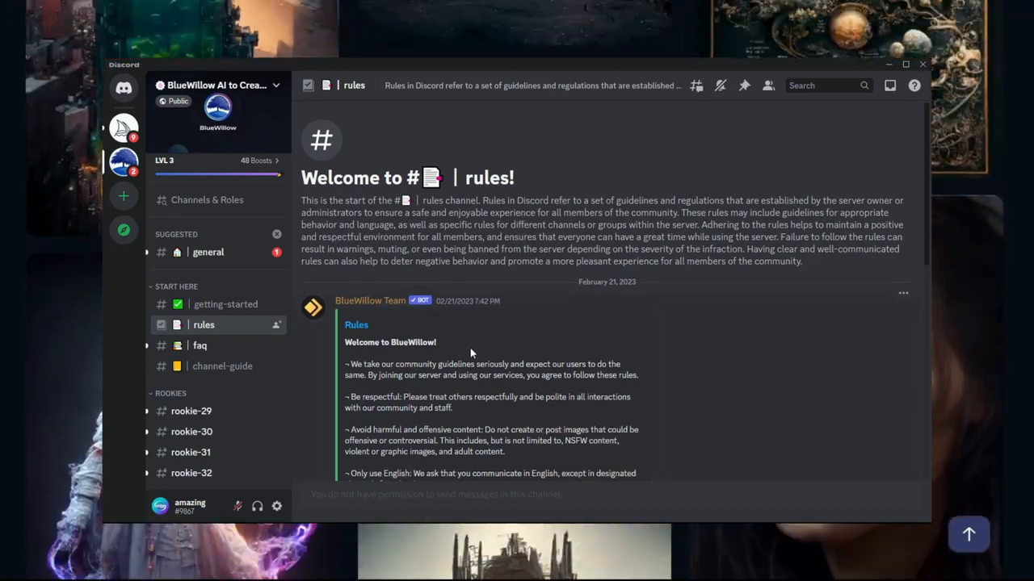
{"action": "scroll", "scroll_direction": "down", "scroll_amount": 3}
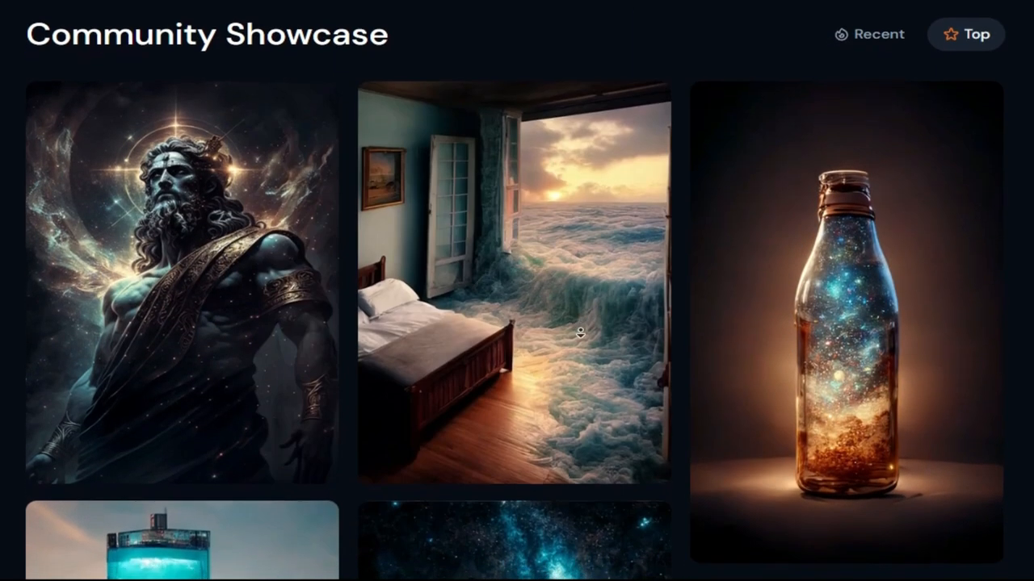
{"action": "scroll", "scroll_direction": "down", "scroll_amount": 3}
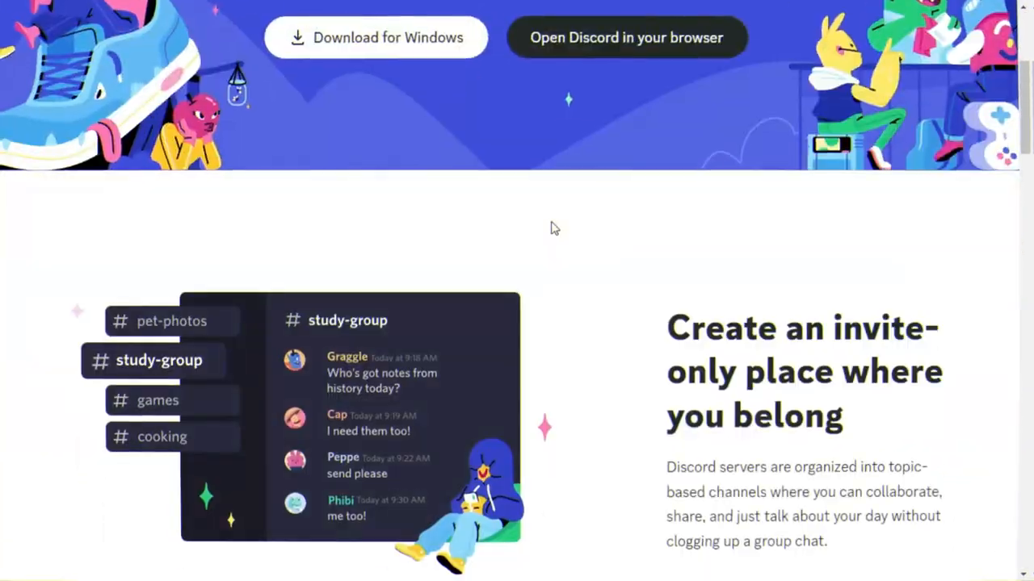
Launch Discord in the browser from discord.com to reach the BlueWillow FAQ messages
{"action": "scroll", "scroll_direction": "down", "scroll_amount": 3}
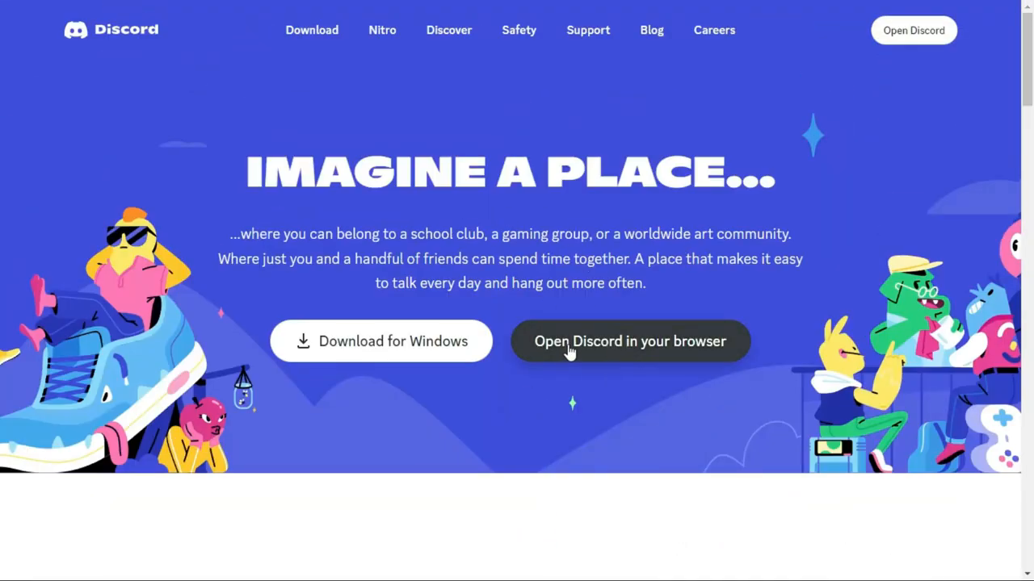
{"action": "left_click", "coordinate": [630, 341]}
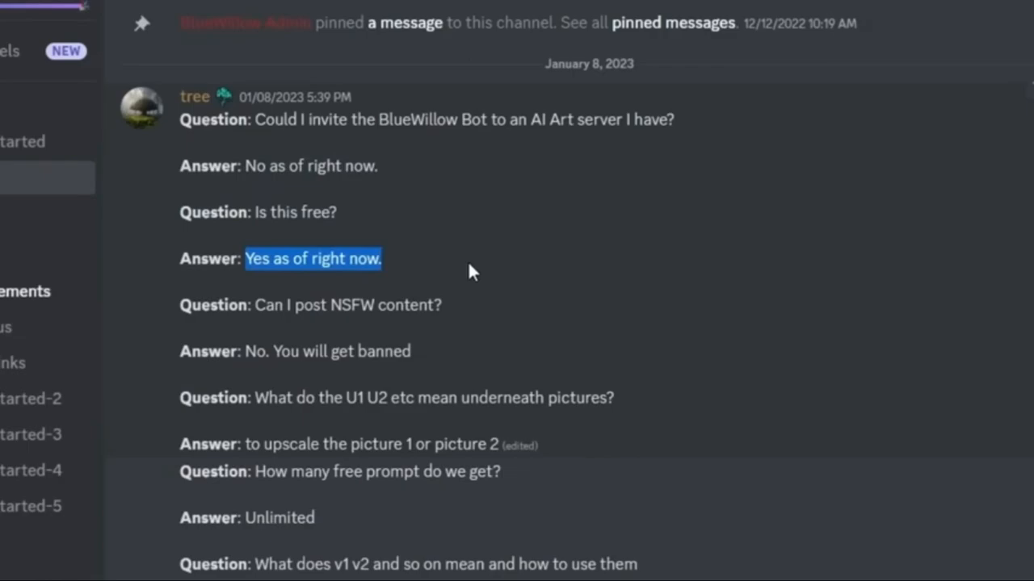
Finish reading the faq channel and return to the rookie-29 image feed
{"action": "scroll", "scroll_direction": "down", "scroll_amount": 3}
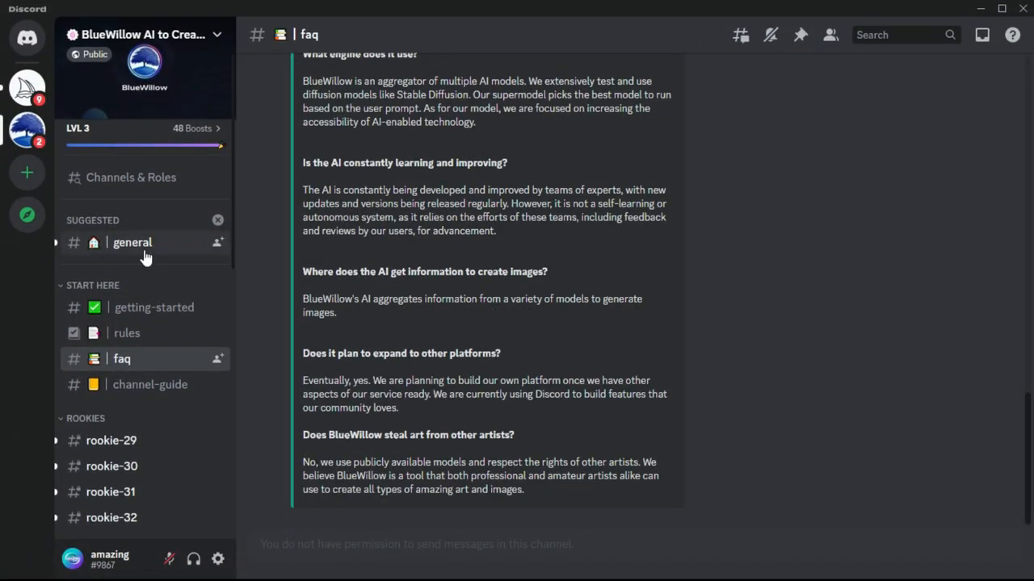
{"action": "left_click", "coordinate": [112, 440]}
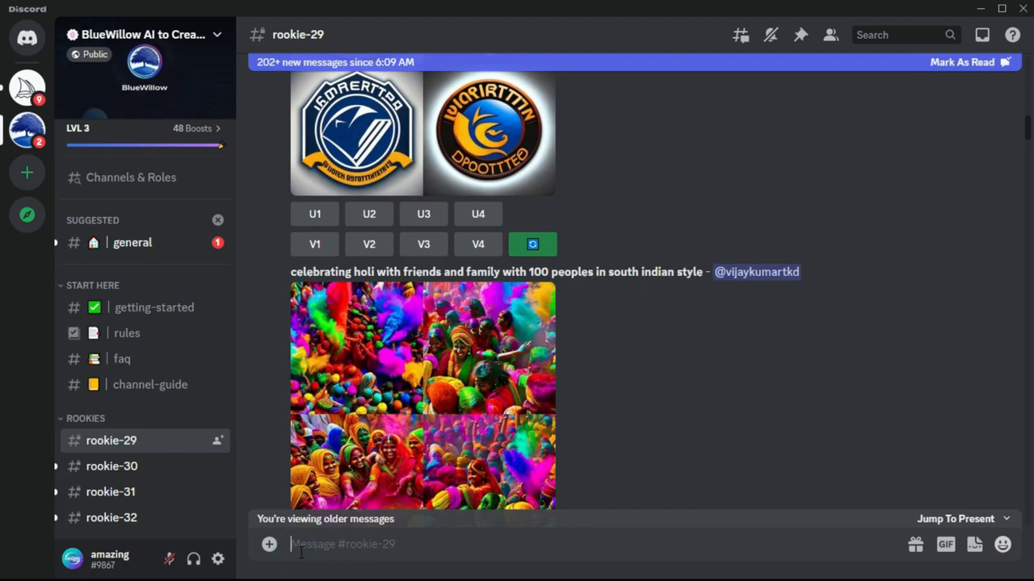
Send an /imagine prompt: 'Lofi biopunk portrait beautiful woman with short brown curly hair'
{"action": "type", "text": "/imagine prompt"}
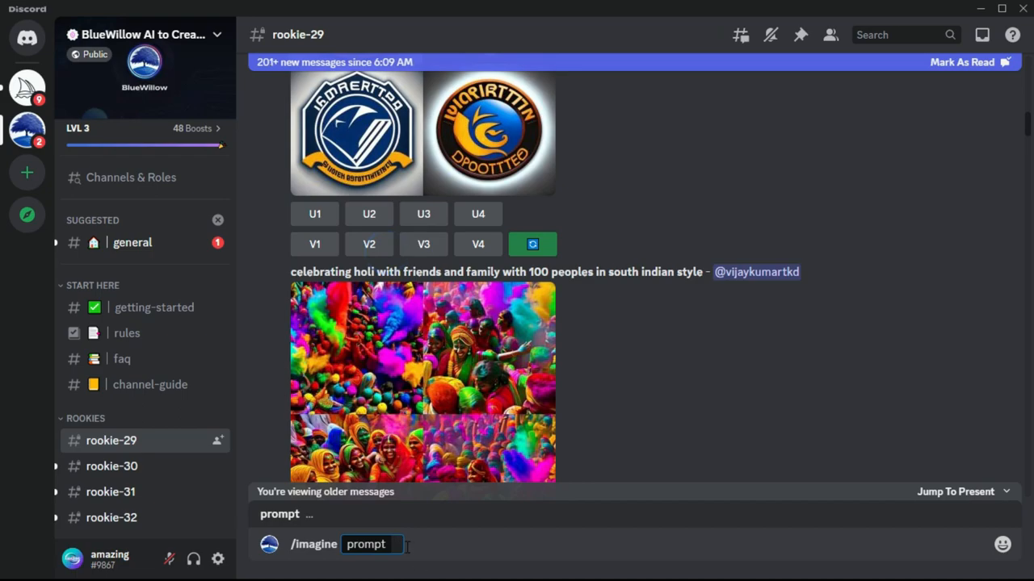
{"action": "type", "text": "Lofi biopunk"}
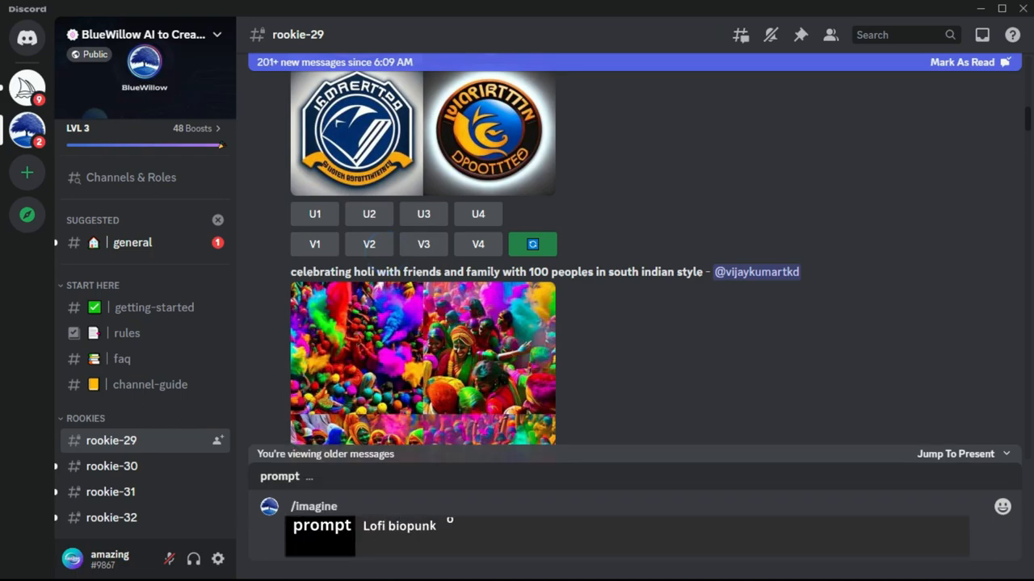
{"action": "type", "text": "portrait beautiful woman"}
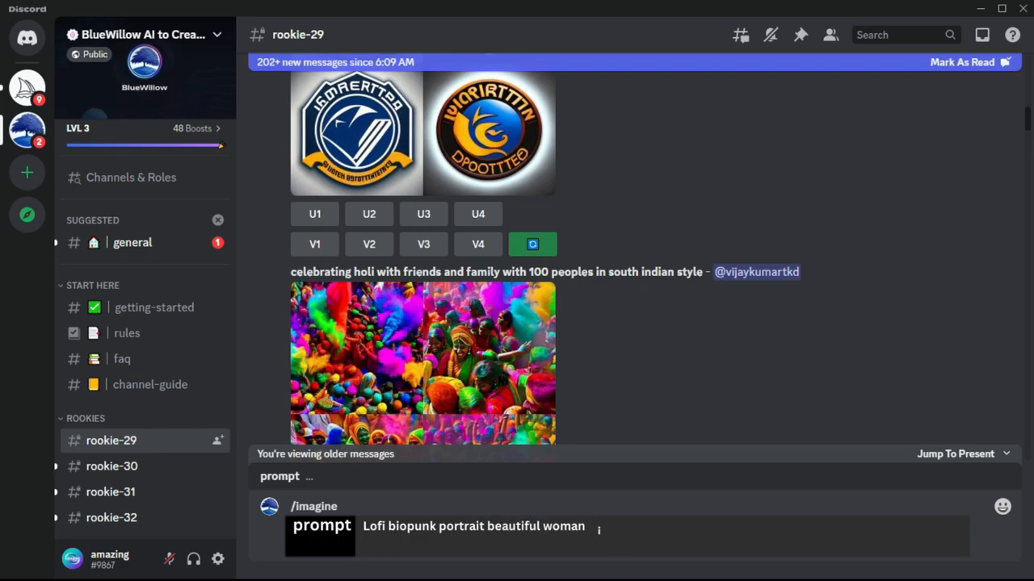
{"action": "type", "text": "with short brown curly hair"}
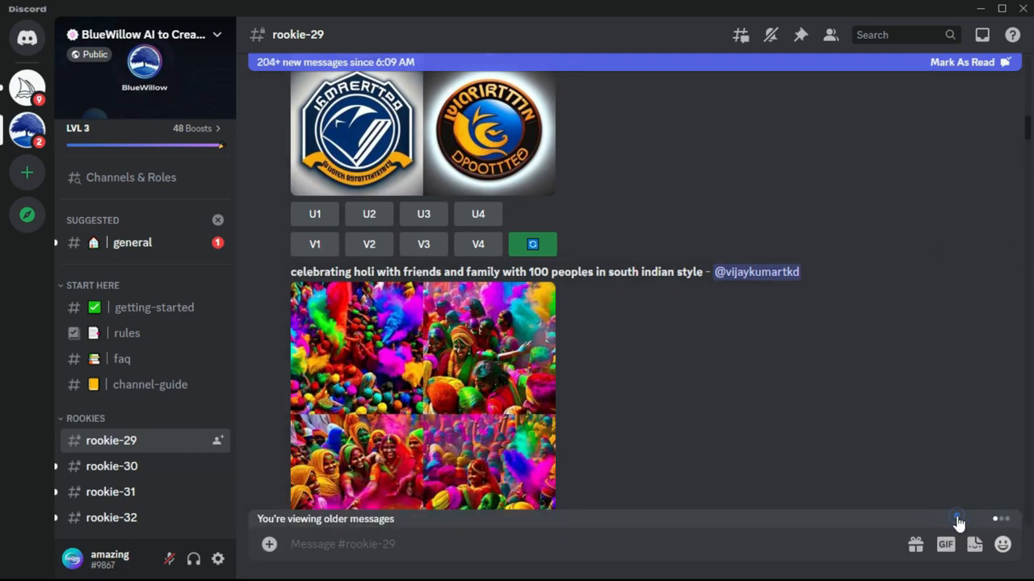
Jump from the Mentions inbox to the bot's four-portrait grid for the lofi biopunk prompt
{"action": "scroll", "scroll_direction": "down", "scroll_amount": 3}
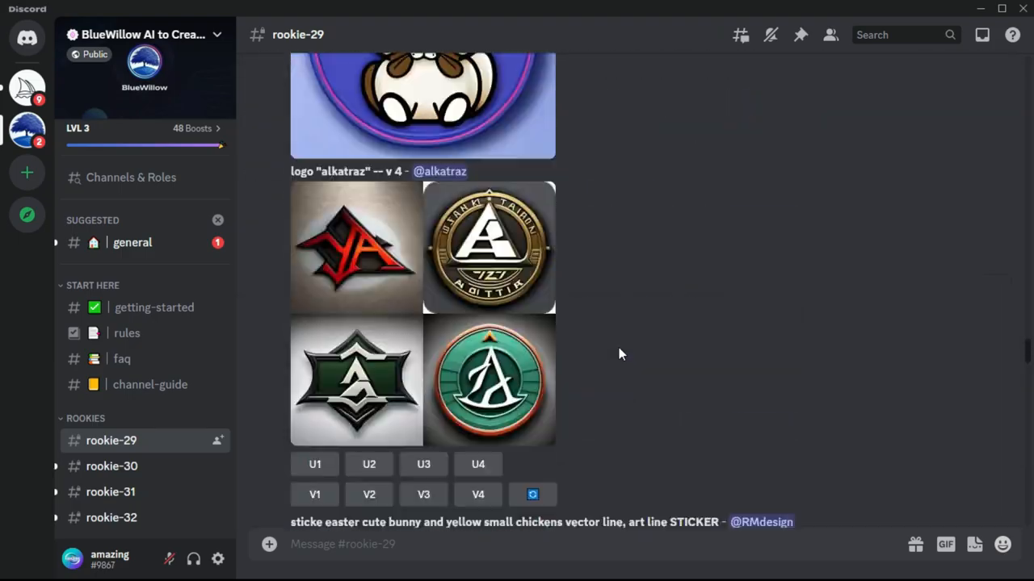
{"action": "scroll", "scroll_direction": "down", "scroll_amount": 3}
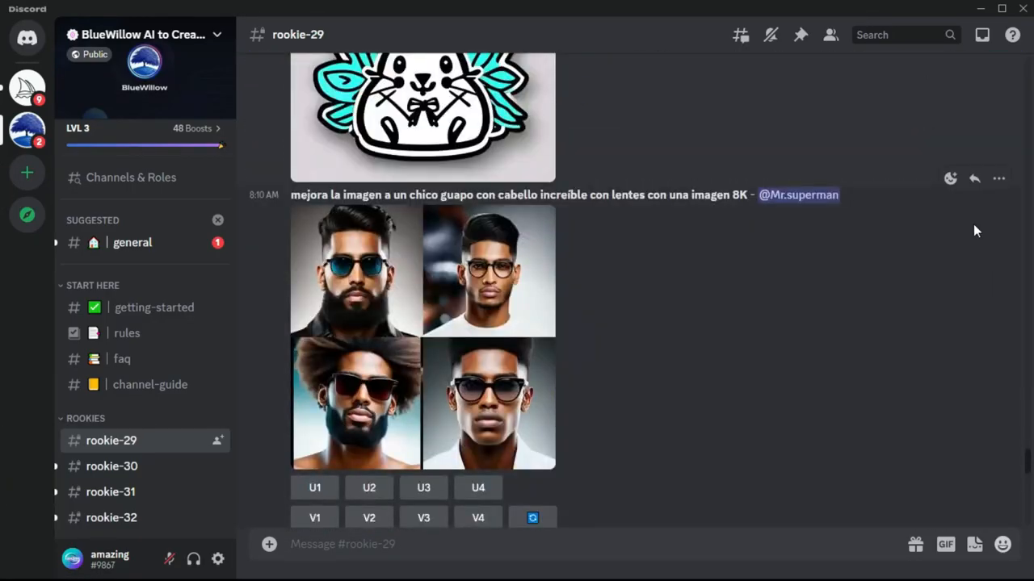
{"action": "left_click", "coordinate": [982, 34]}
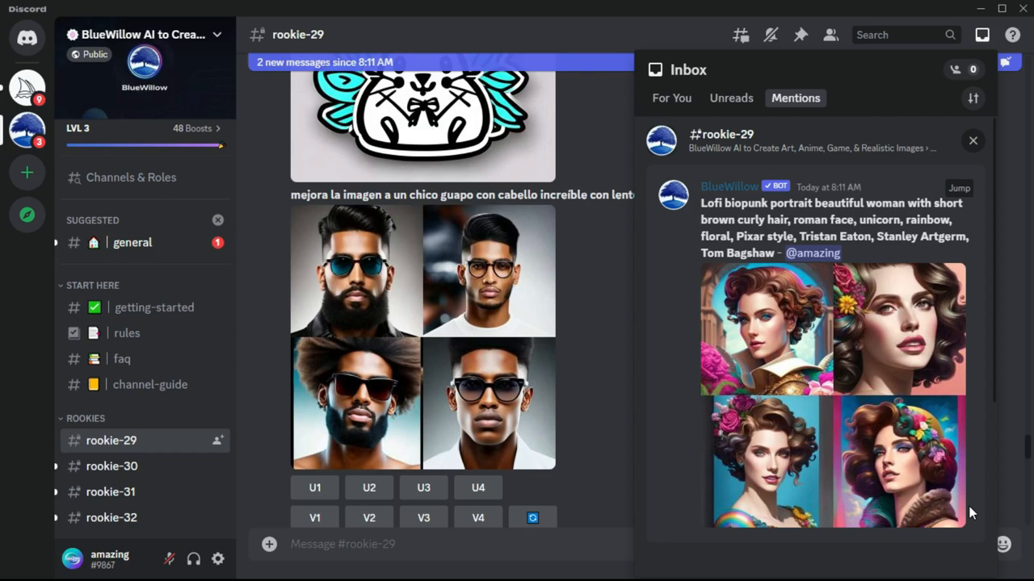
{"action": "mouse_move", "coordinate": [772, 467]}
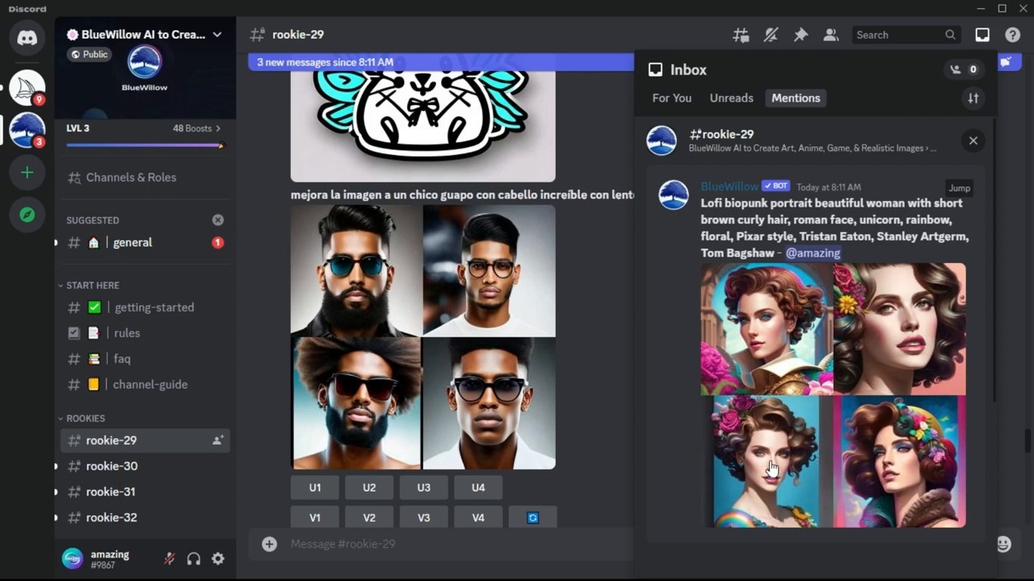
{"action": "mouse_move", "coordinate": [959, 200]}
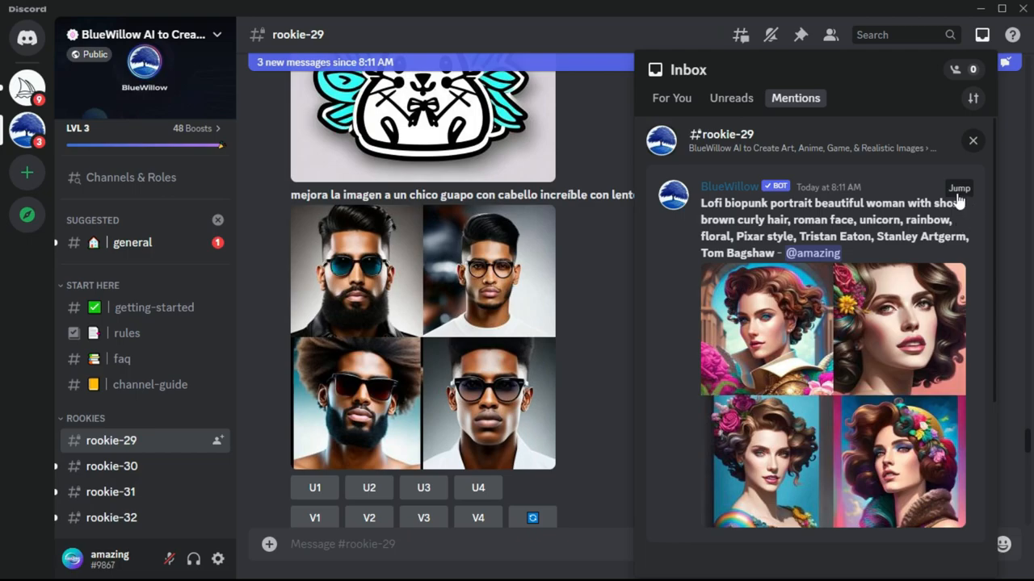
{"action": "left_click", "coordinate": [972, 140]}
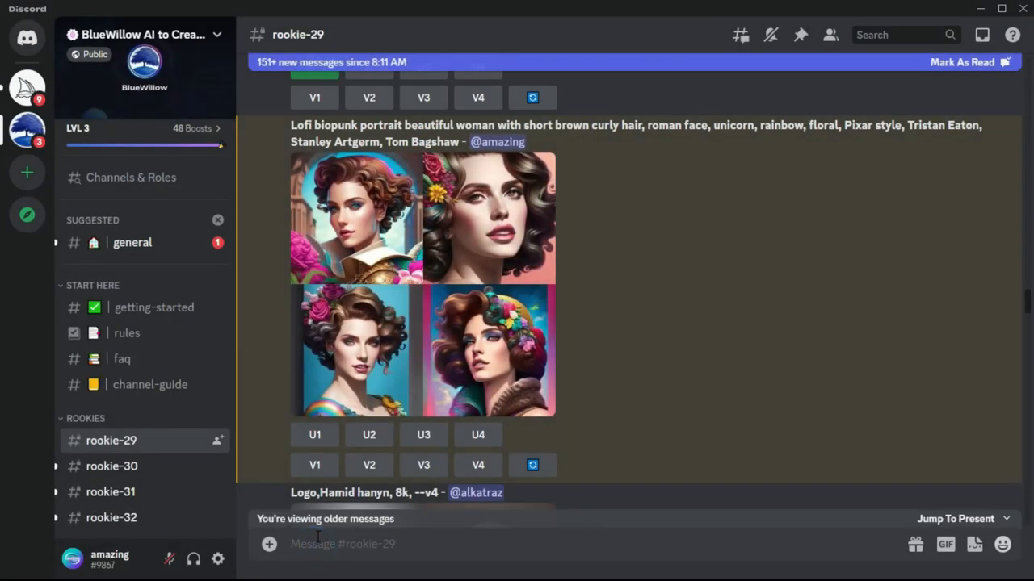
Send an /imagine prompt of Katy Perry as a phantom warrior with galaxy tattoos by Anna Dittmann, intricate, extremely detailed
{"action": "type", "text": "/"}
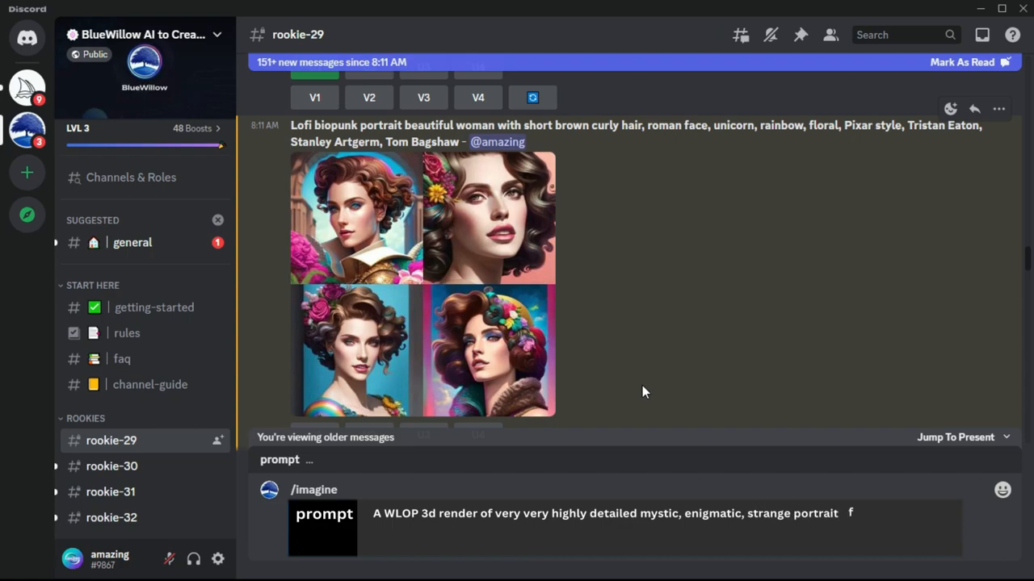
{"action": "type", "text": "of a katy perry as a phantom warrior with galaxy,"}
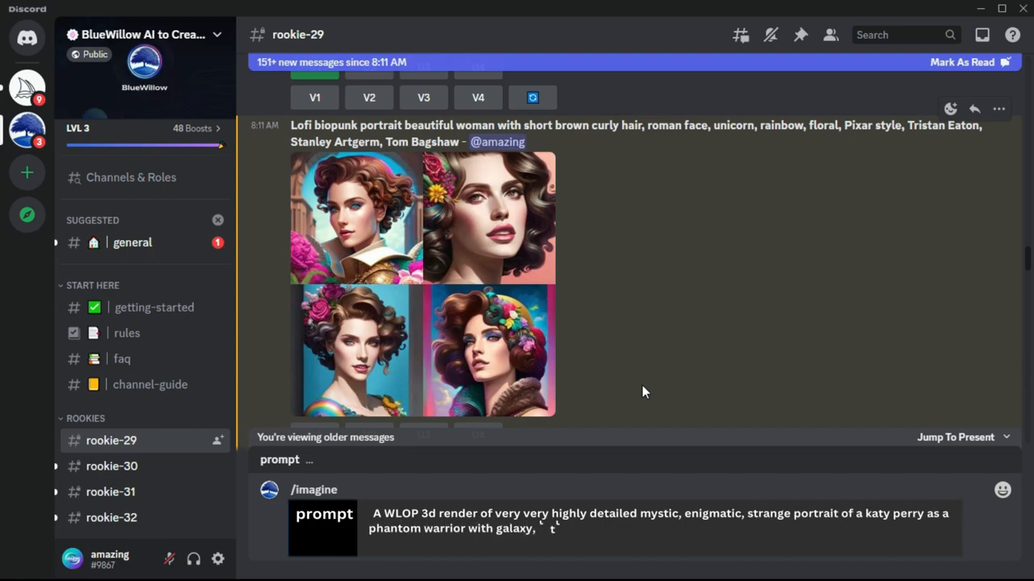
{"action": "type", "text": "tattoos by Anna Dittmann, intricate, extremely detailed"}
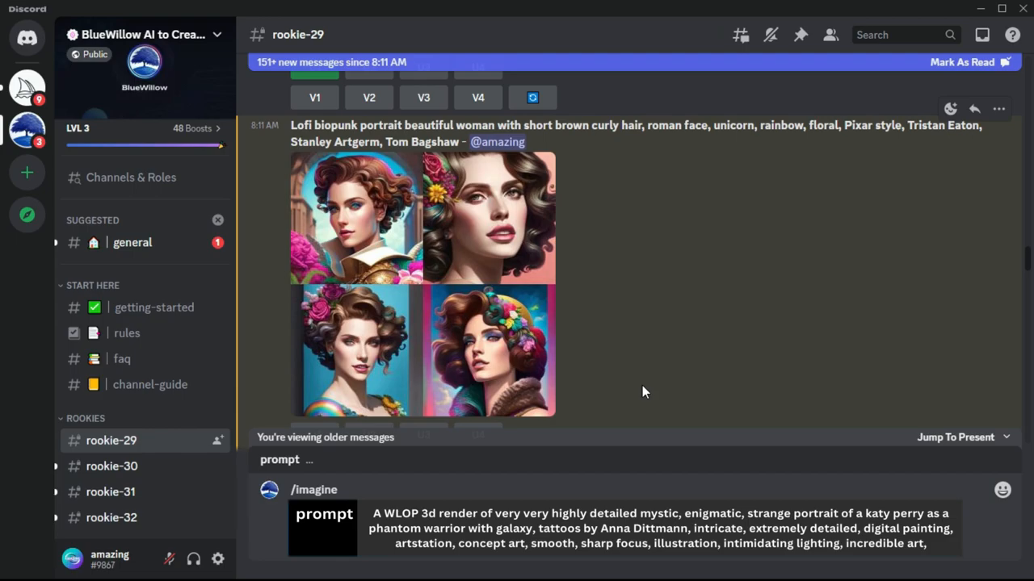
{"action": "scroll", "scroll_direction": "down", "scroll_amount": 3}
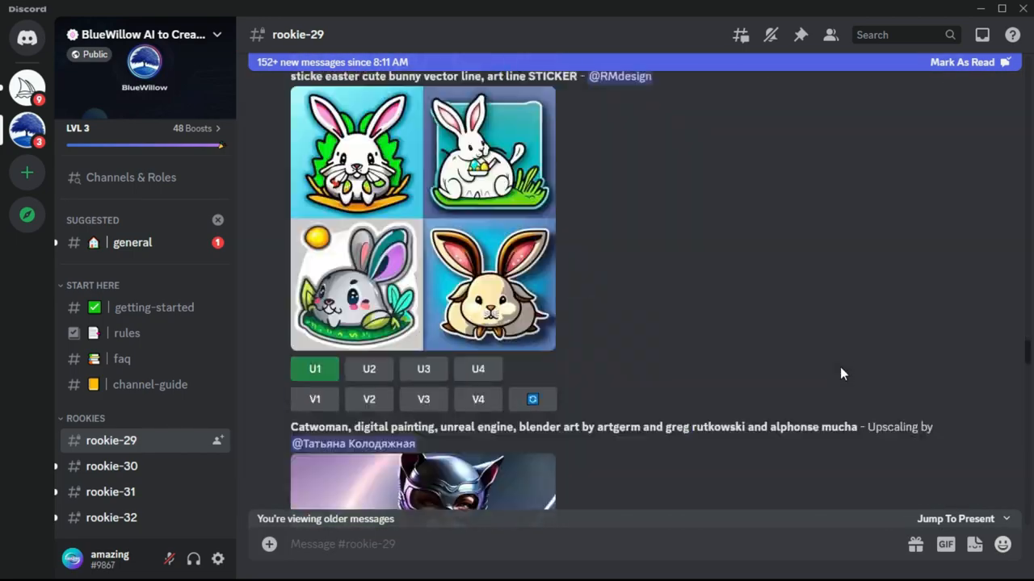
Check the Mentions inbox and jump to the upscaled phantom-warrior portraits in rookie-29
{"action": "left_click", "coordinate": [982, 36]}
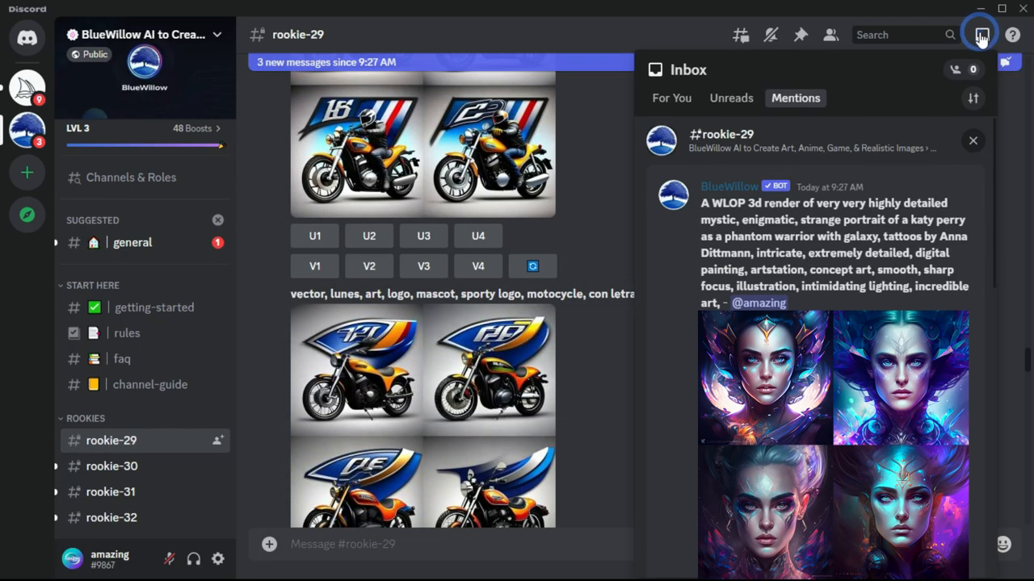
{"action": "mouse_move", "coordinate": [945, 176]}
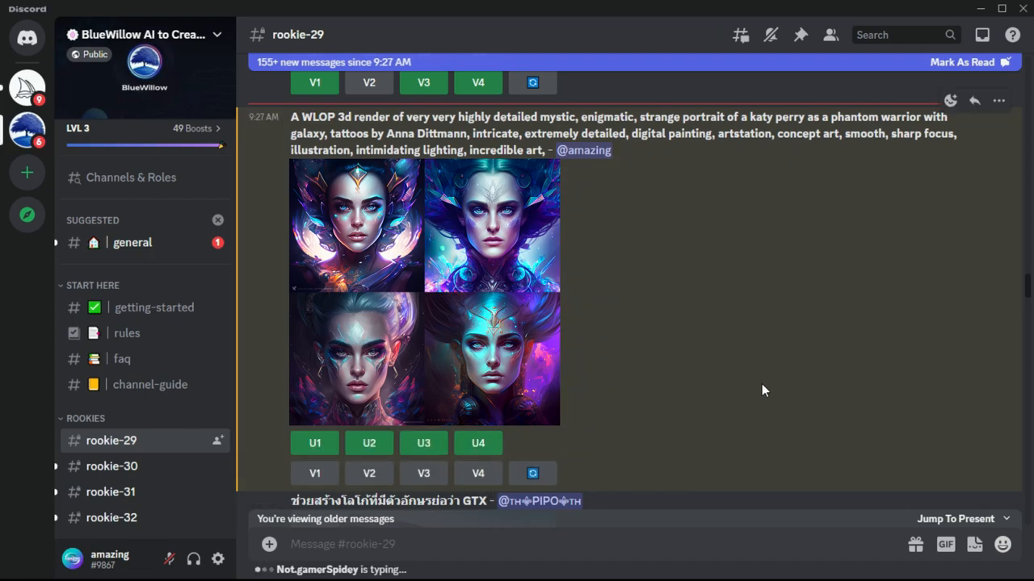
{"action": "left_click", "coordinate": [982, 35]}
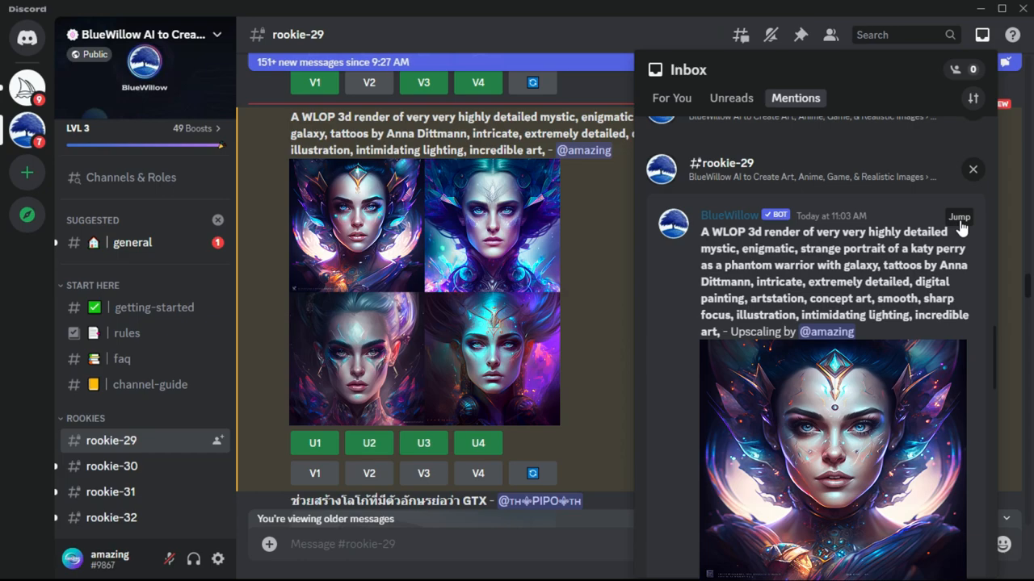
{"action": "mouse_move", "coordinate": [960, 226]}
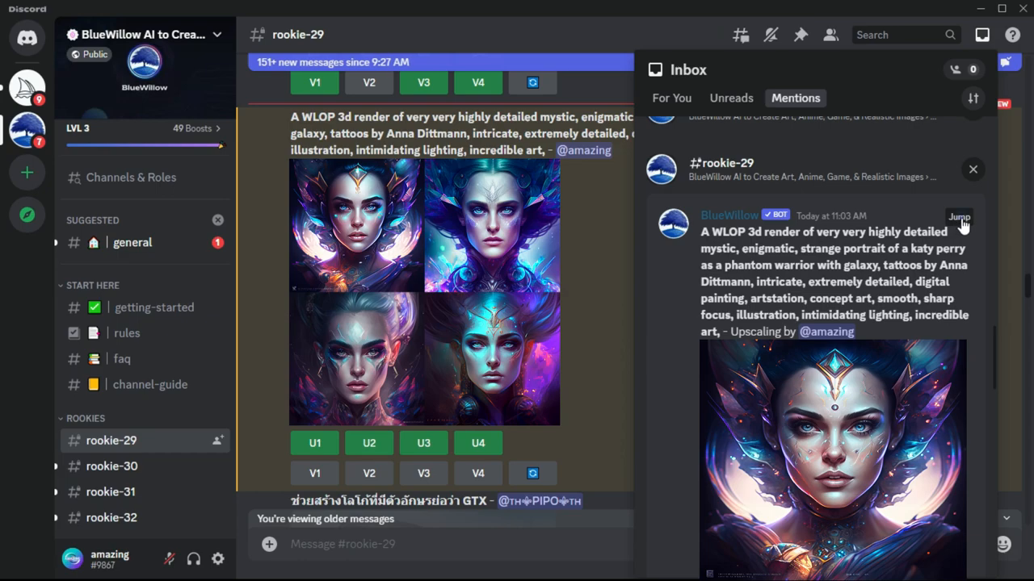
{"action": "scroll", "scroll_direction": "down", "scroll_amount": 3}
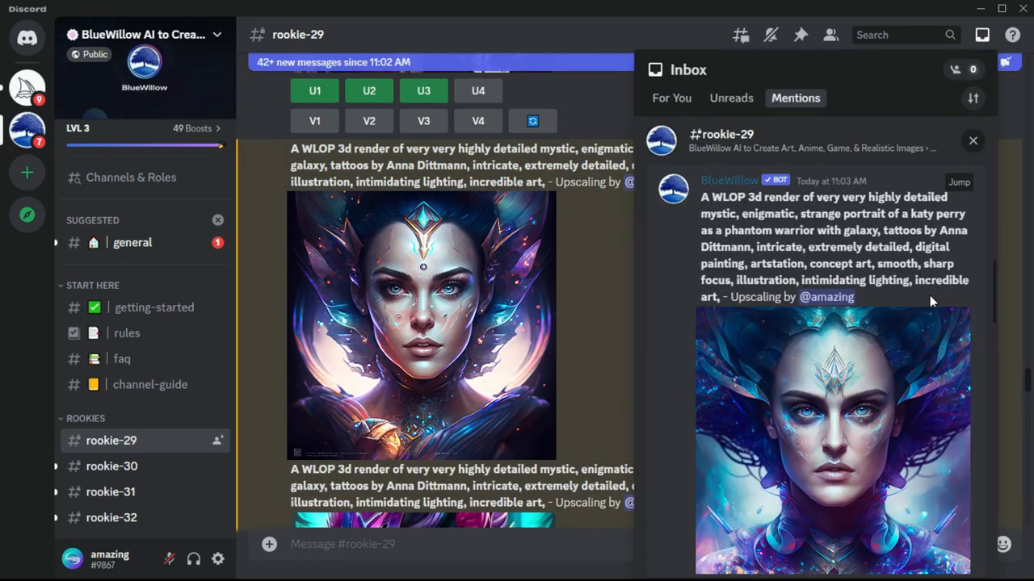
{"action": "left_click", "coordinate": [972, 140]}
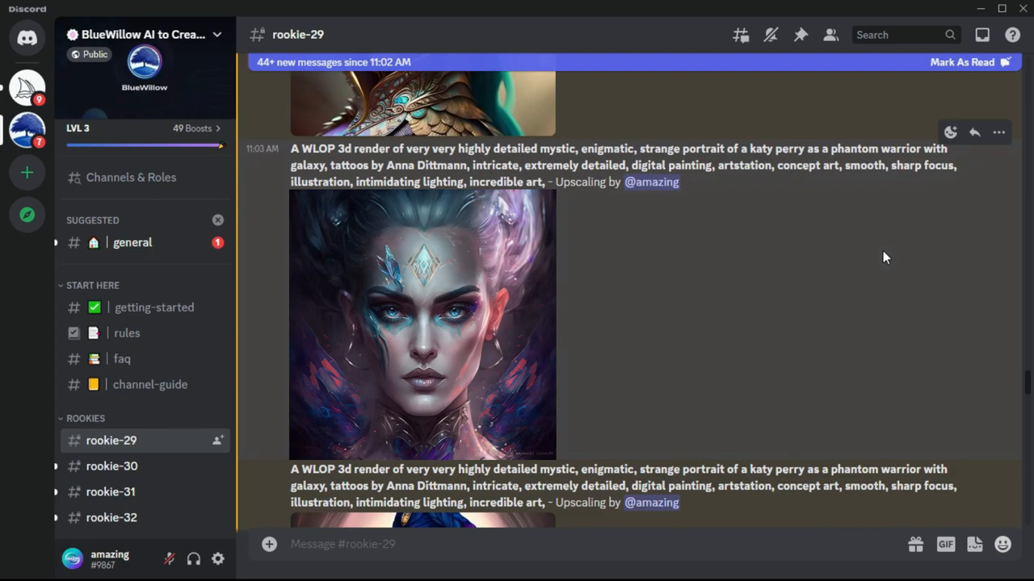
Close the inbox and place the cursor in the rookie-29 message box
{"action": "left_click", "coordinate": [982, 34]}
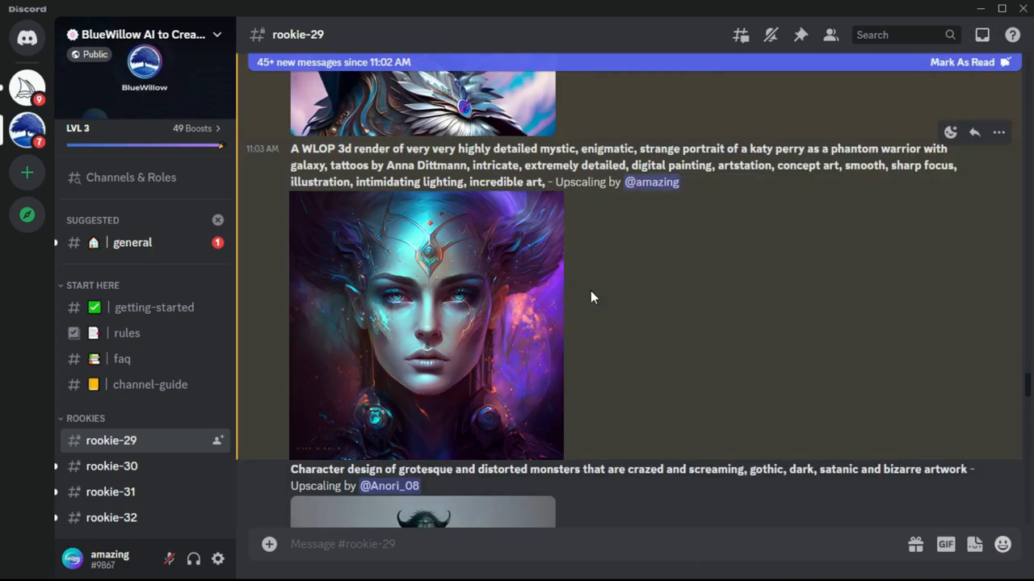
{"action": "left_click", "coordinate": [426, 323]}
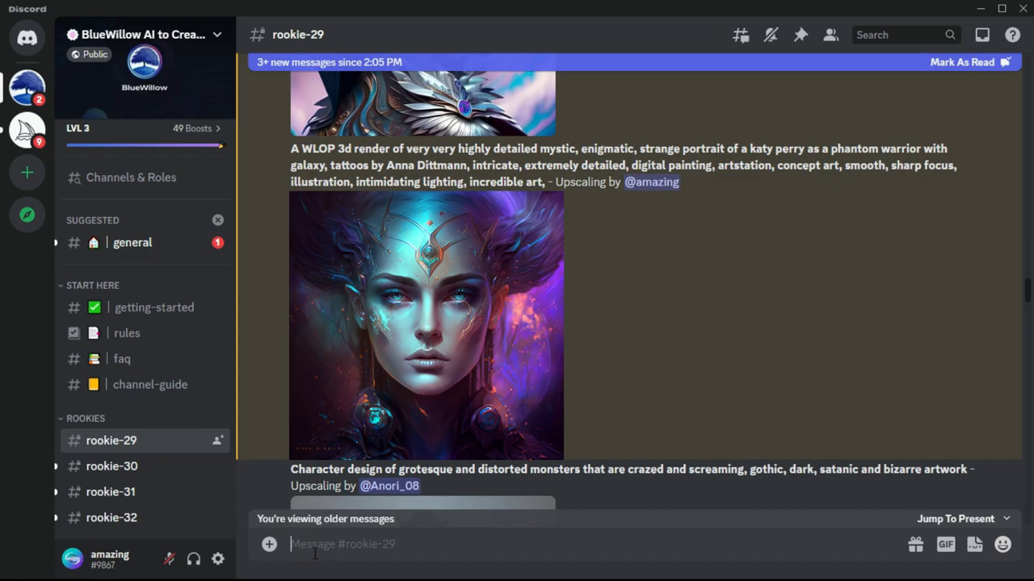
Send an /imagine prompt of a cyberpunk android male with cyber implants in love with a human woman, detailed painting by Dan Mumford and Marc Simonetti
{"action": "type", "text": "/imagine prompt Android"}
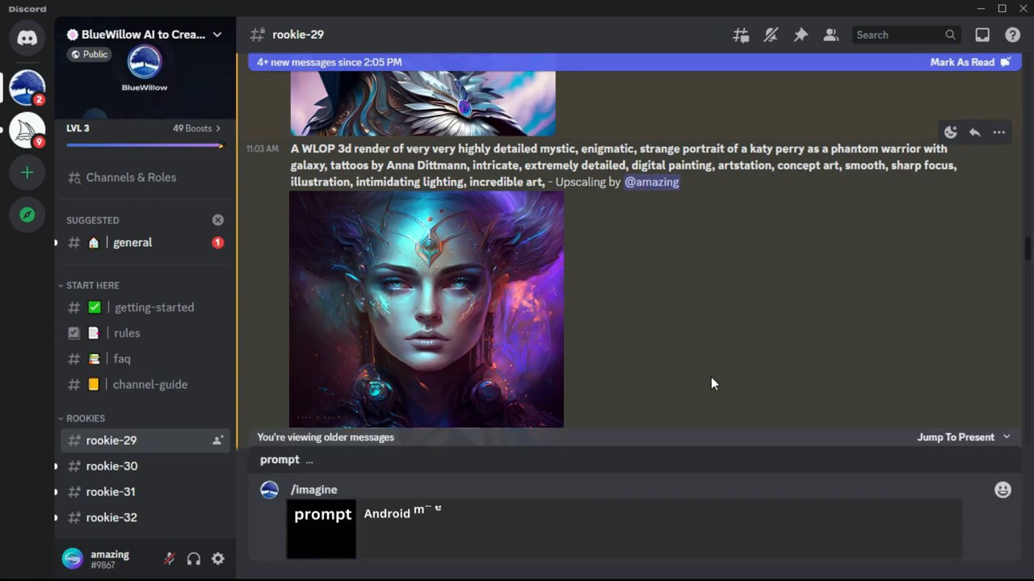
{"action": "type", "text": "male with cuberimplants in love"}
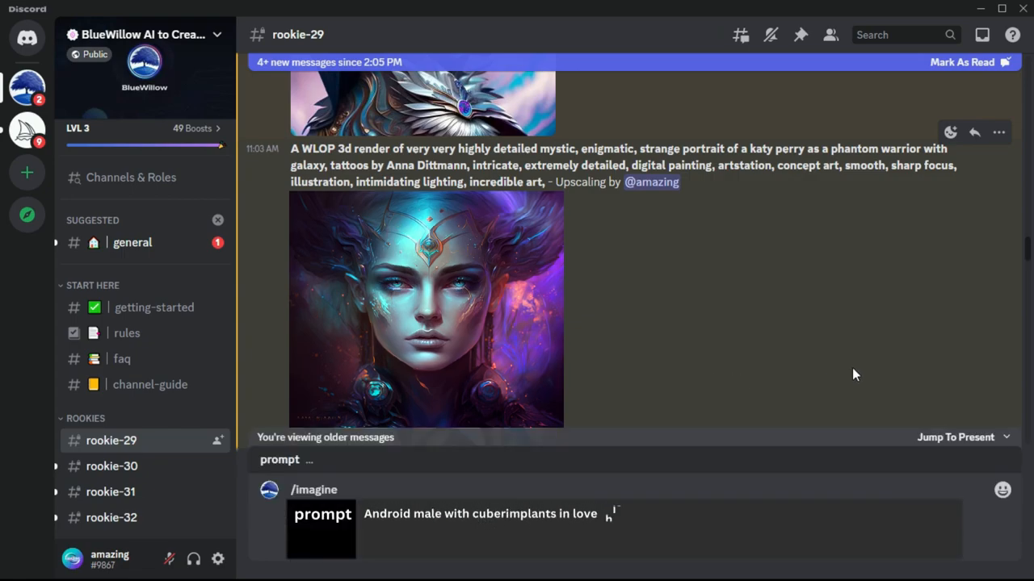
{"action": "type", "text": "this a beautiful human woman, cy"}
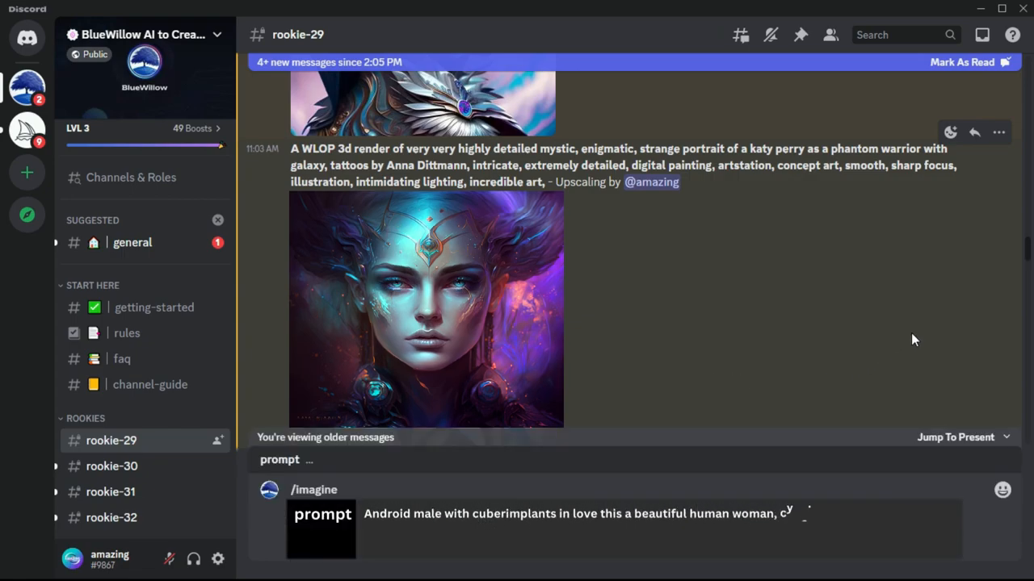
{"action": "type", "text": "cyberpunk, extremely detailed painting, beautiful glowing,"}
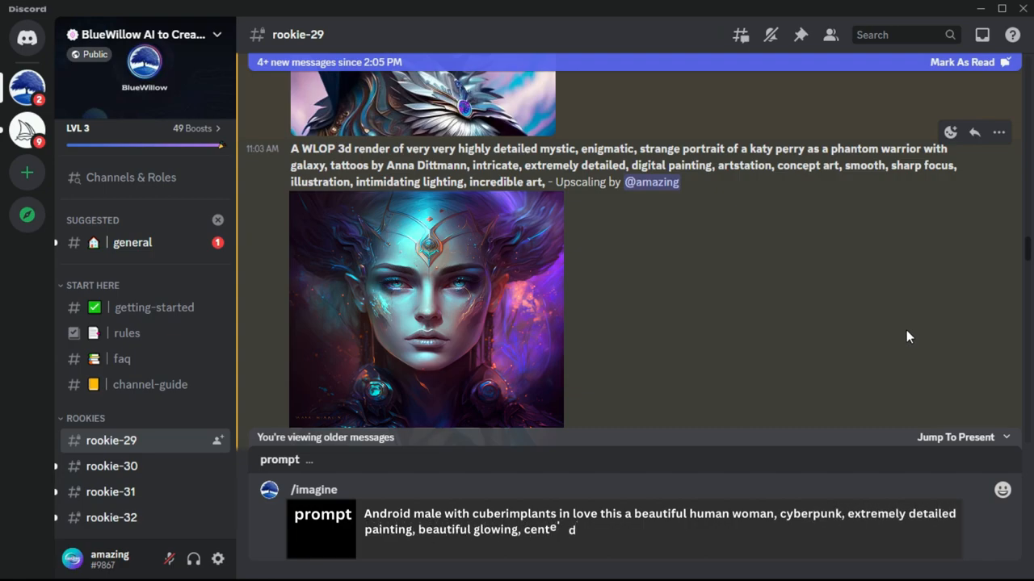
{"action": "type", "text": "centered, symmetry, painted, intrica"}
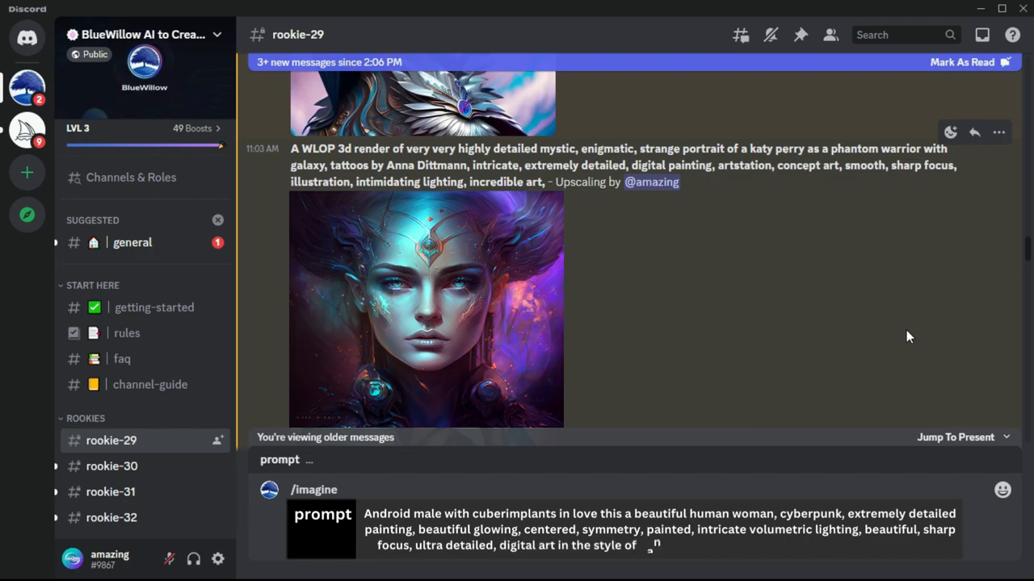
{"action": "type", "text": "dan mumford and marc simonet"}
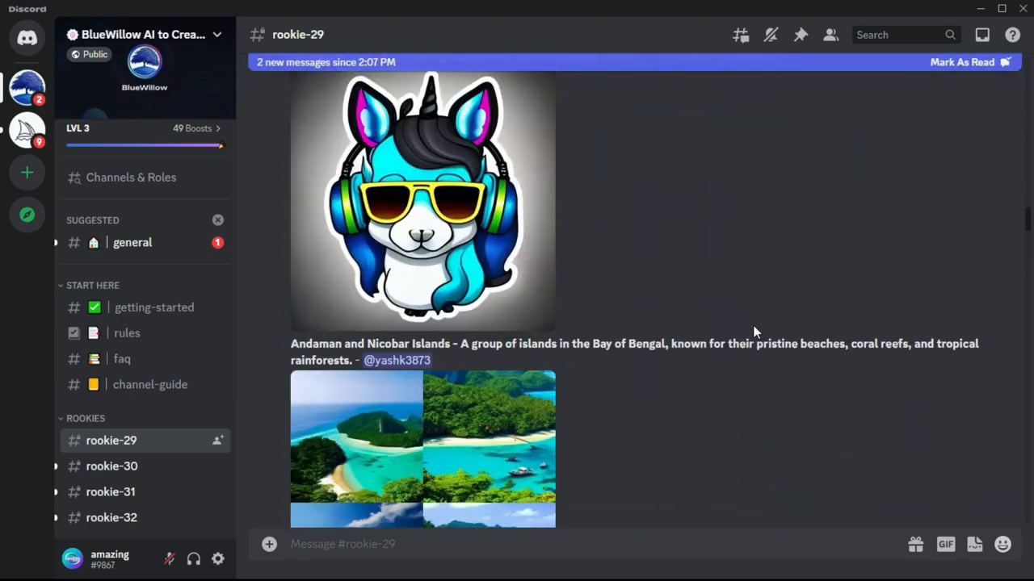
Jump from the inbox to the android prompt's image grid and request upscales of its portraits
{"action": "left_click", "coordinate": [982, 36]}
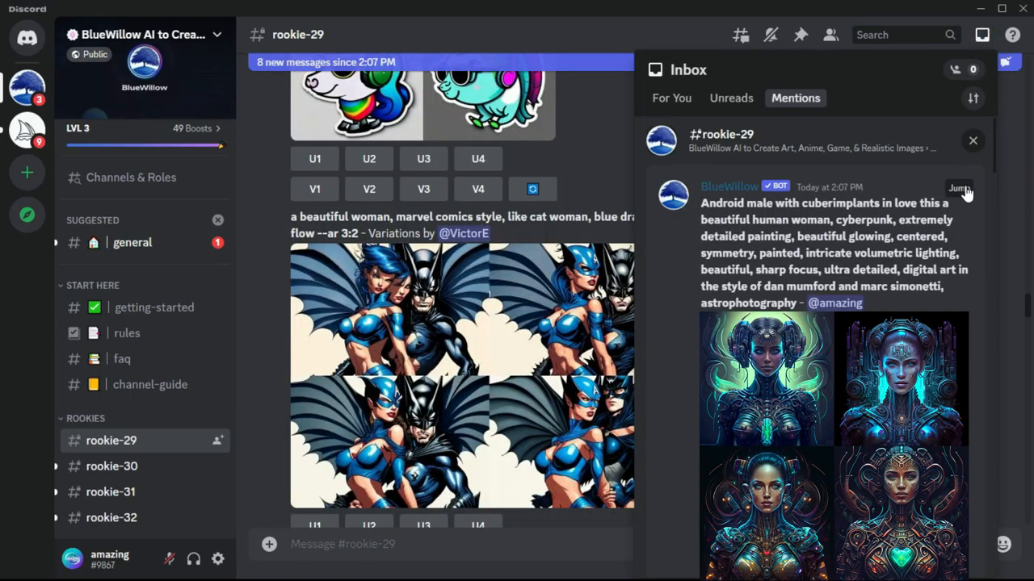
{"action": "left_click", "coordinate": [959, 189]}
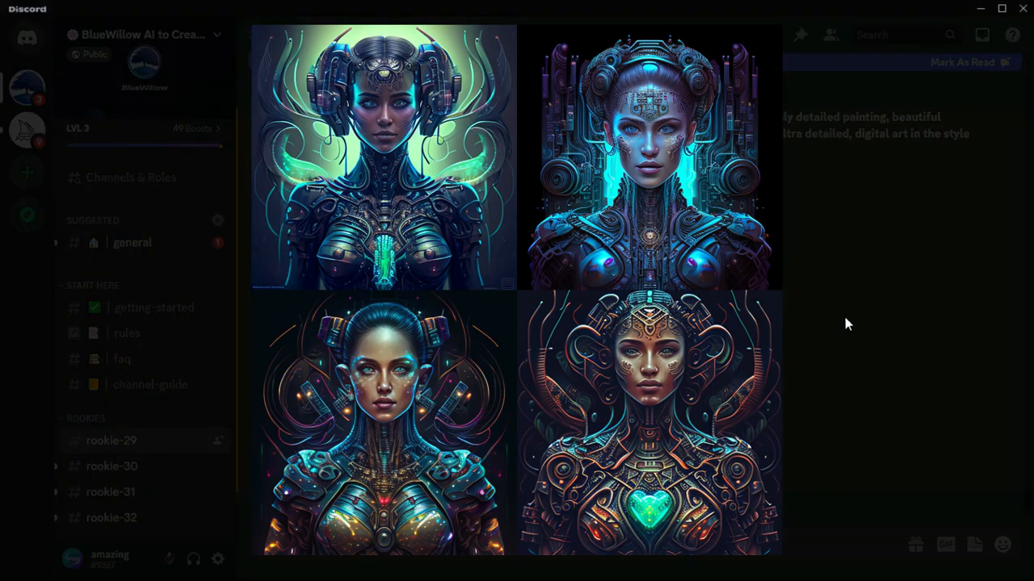
{"action": "mouse_move", "coordinate": [955, 306]}
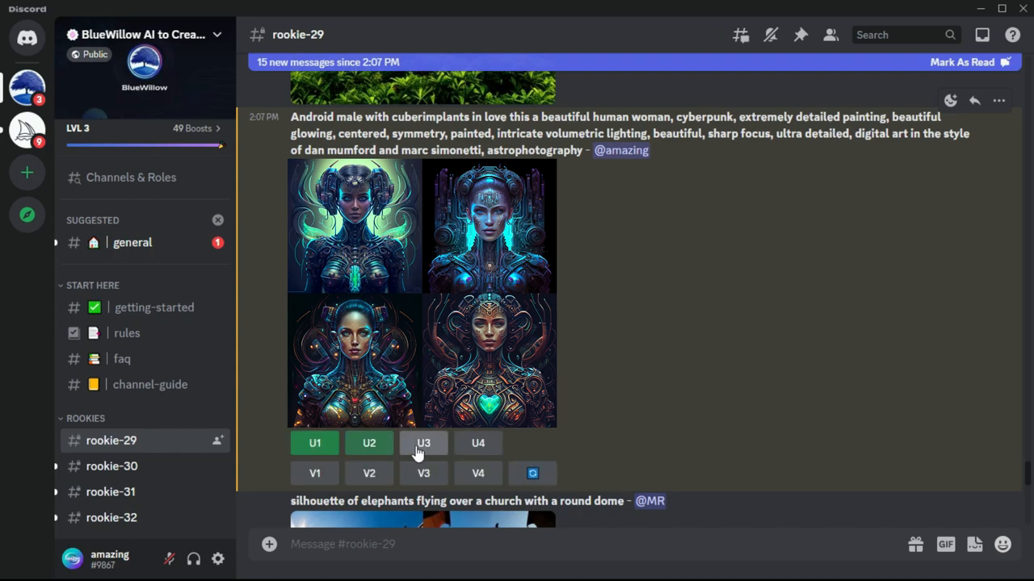
{"action": "left_click", "coordinate": [424, 443]}
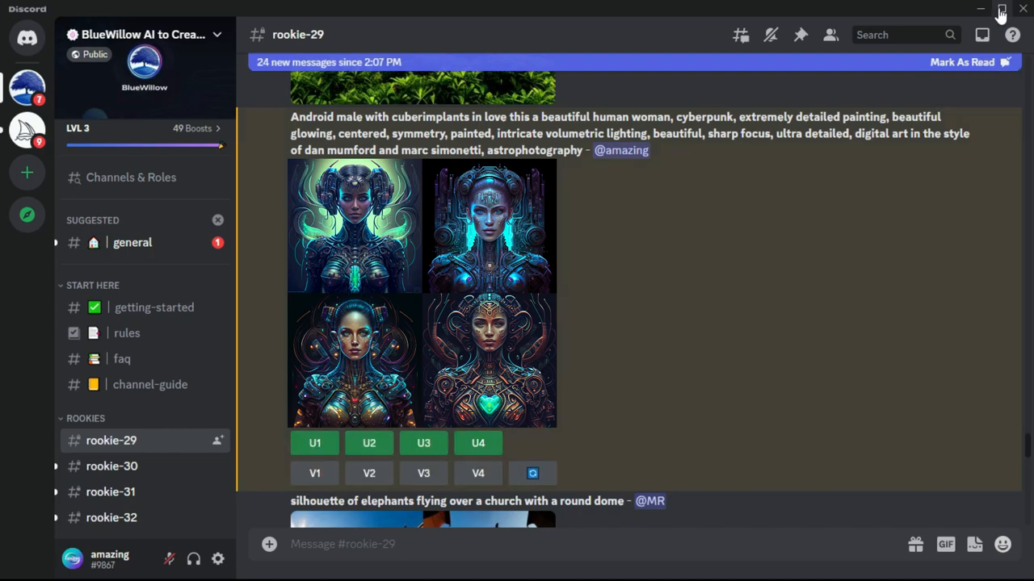
Jump from the Inbox mentions to BlueWillow's upscaled cyberpunk android woman portraits in rookie-29
{"action": "left_click", "coordinate": [982, 34]}
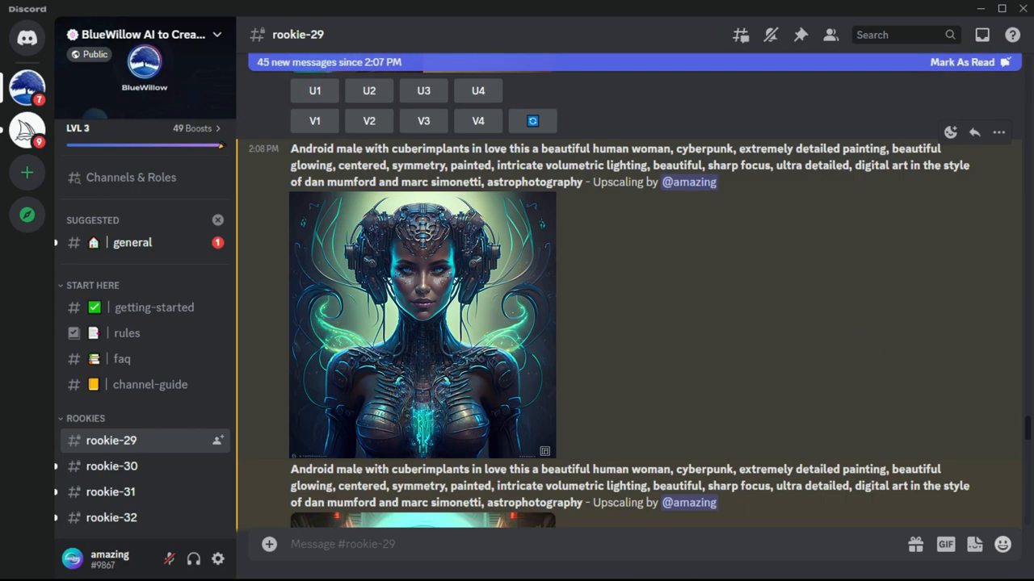
{"action": "left_click", "coordinate": [421, 323]}
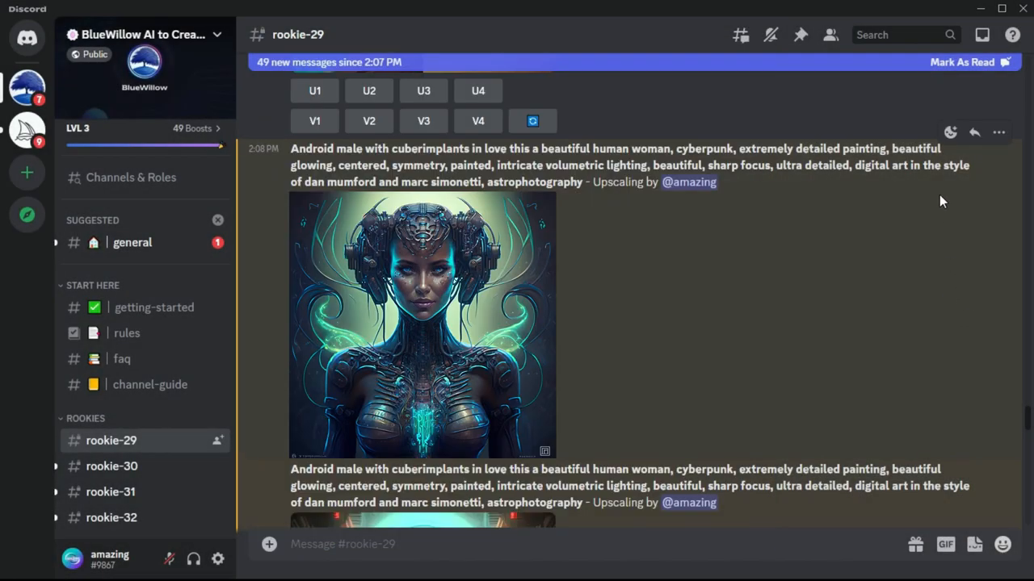
{"action": "mouse_move", "coordinate": [982, 35]}
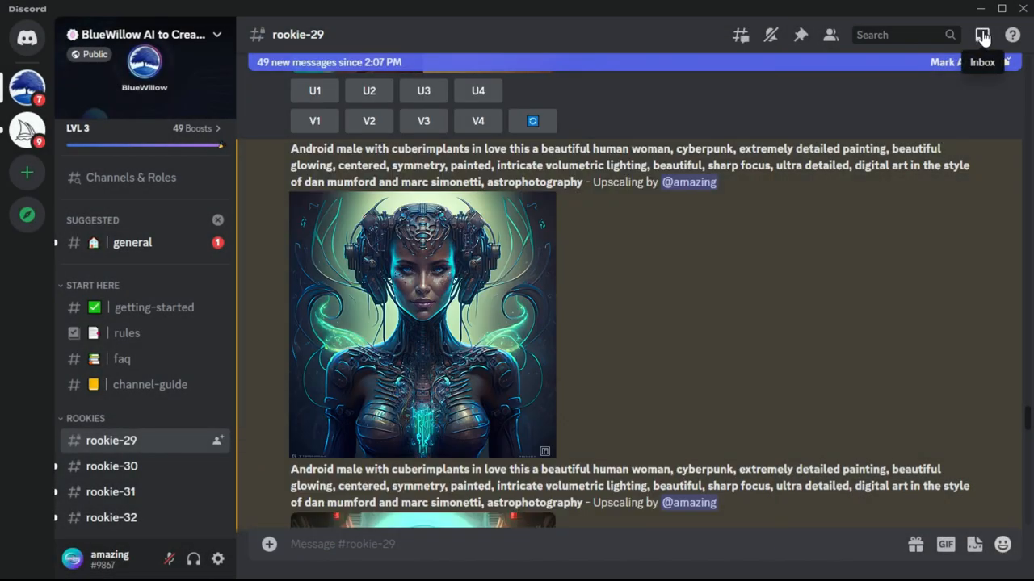
{"action": "left_click", "coordinate": [982, 36]}
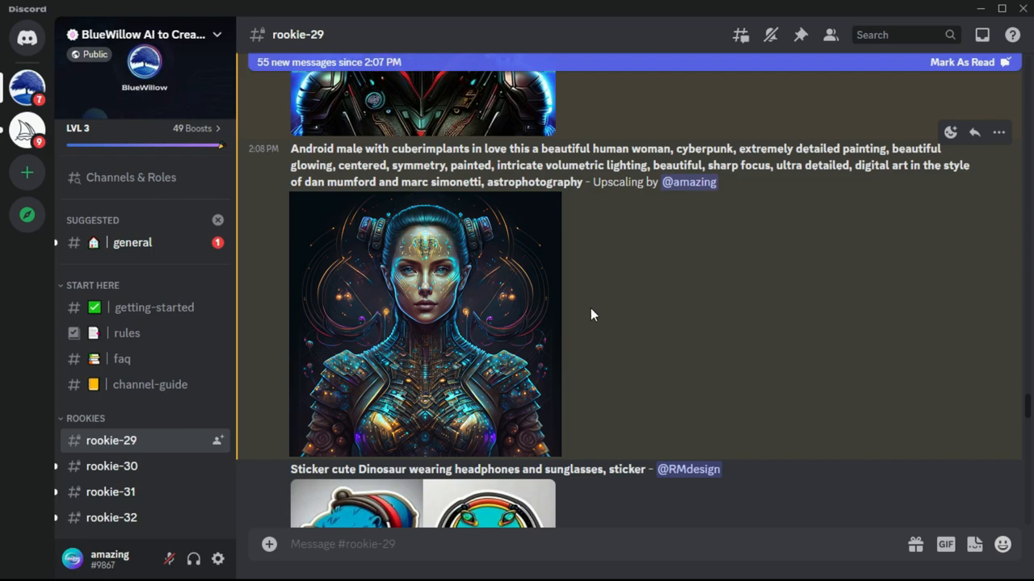
{"action": "left_click", "coordinate": [423, 323]}
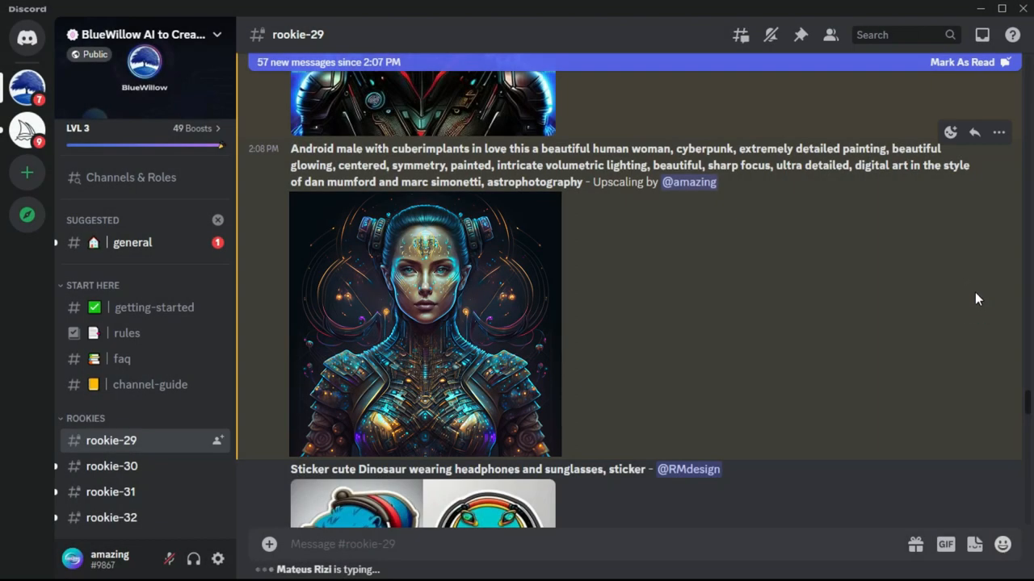
Jump from the Mentions list to the upscaled android portrait with the glowing green heart
{"action": "left_click", "coordinate": [981, 36]}
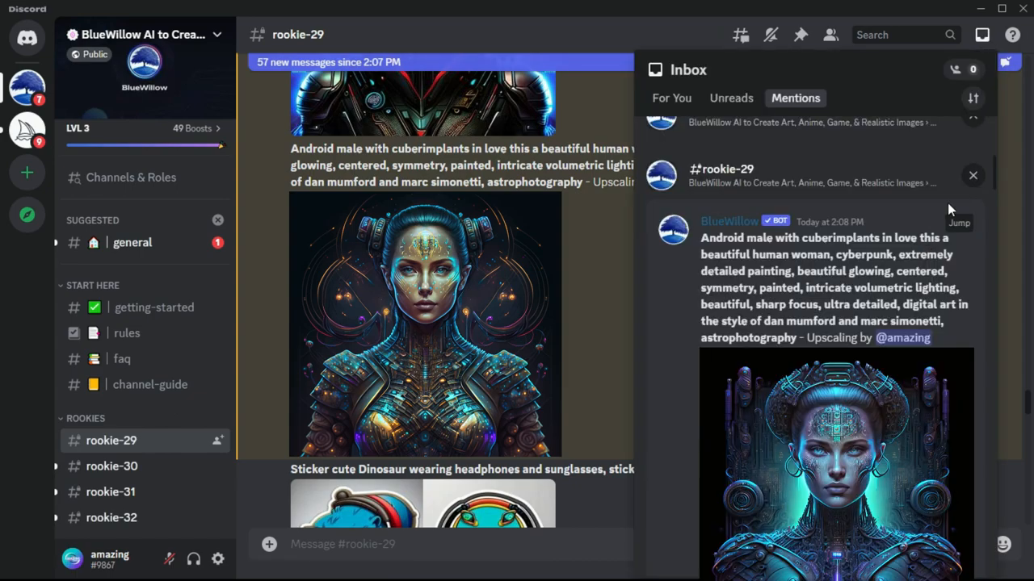
{"action": "mouse_move", "coordinate": [961, 229]}
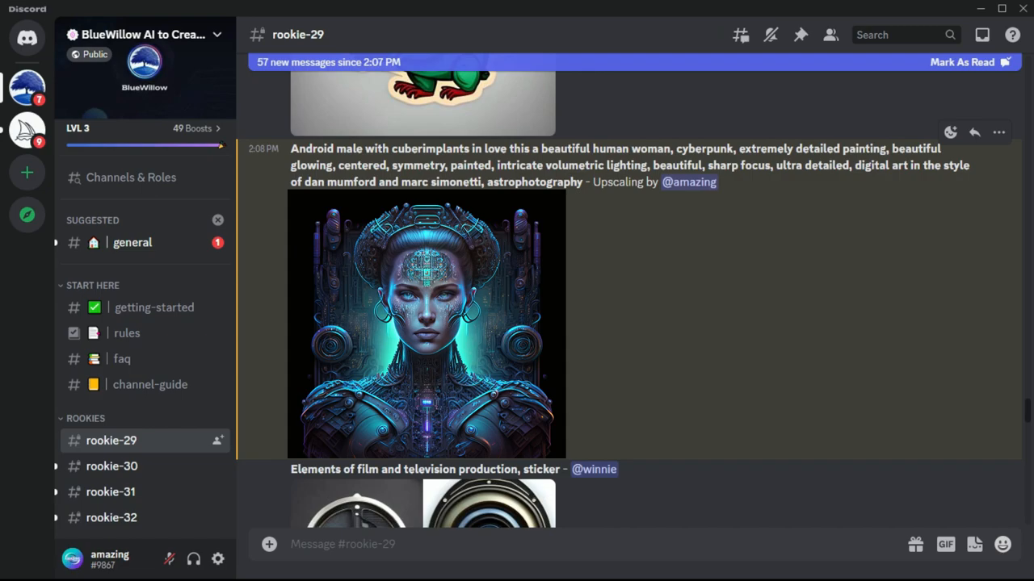
{"action": "left_click", "coordinate": [426, 323]}
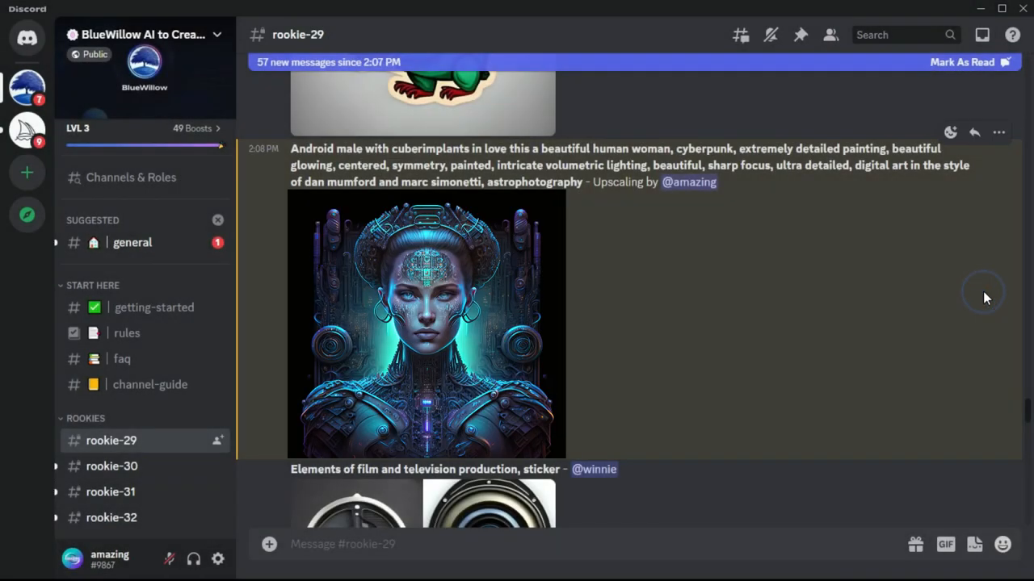
{"action": "left_click", "coordinate": [981, 35]}
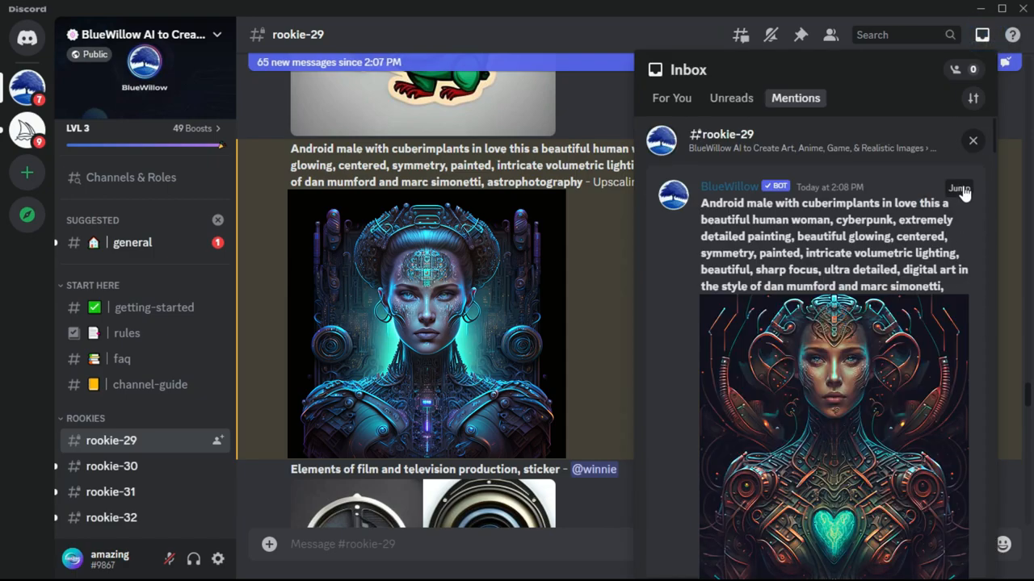
{"action": "left_click", "coordinate": [833, 436]}
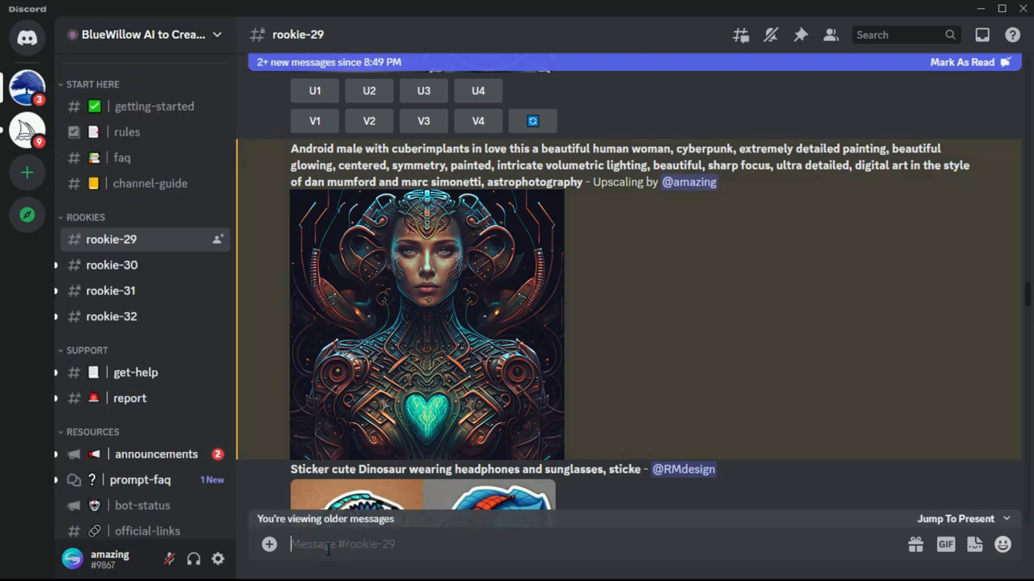
Submit /imagine 'Mechanical female android, photorealism, 8k, cinema 4d, art by artgerm, greg rutkowski, alphonse mucha, loish'
{"action": "type", "text": "/imagine prompt"}
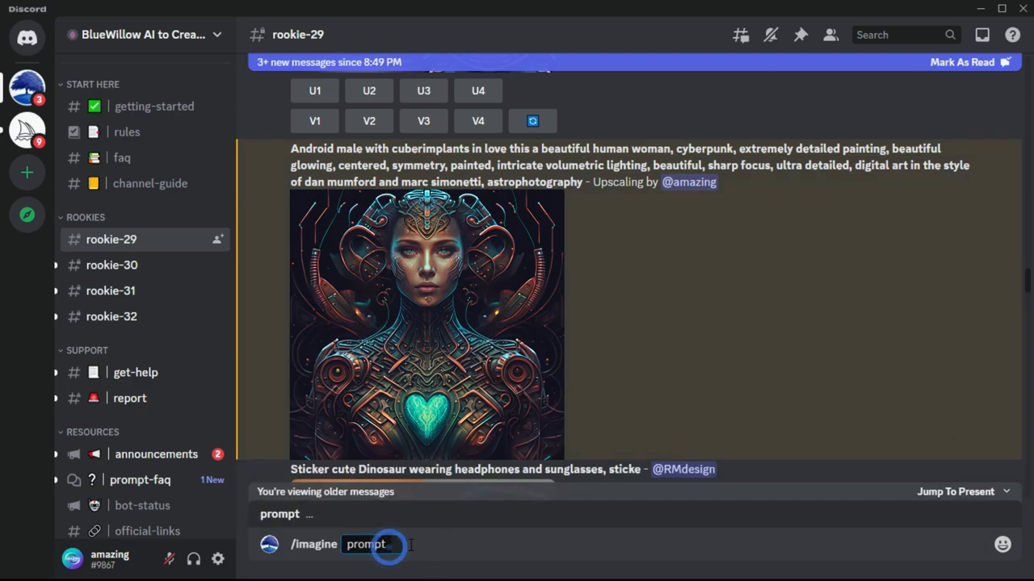
{"action": "type", "text": "Mechanical female"}
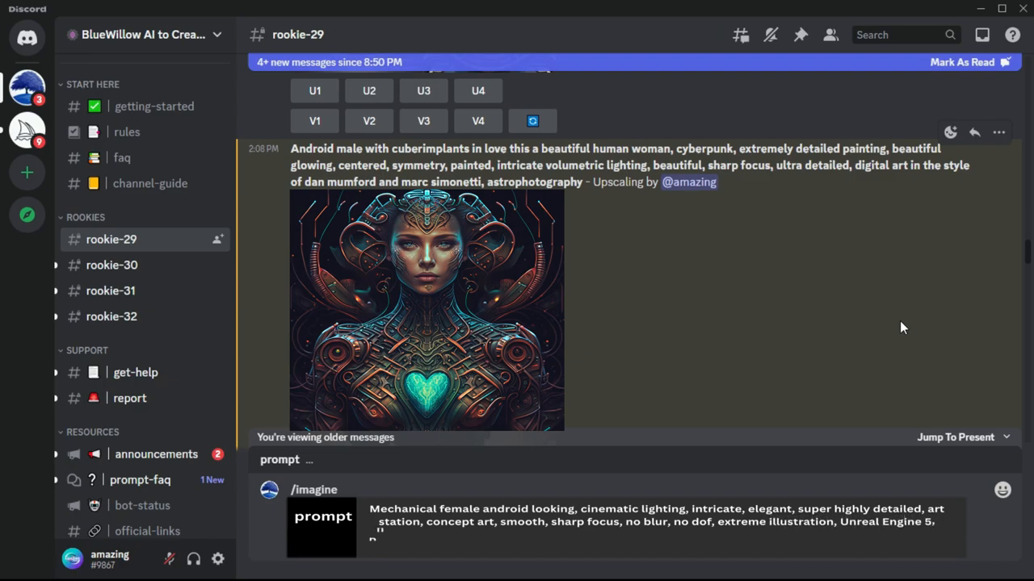
{"action": "type", "text": "Photorealism, HD quality, 8"}
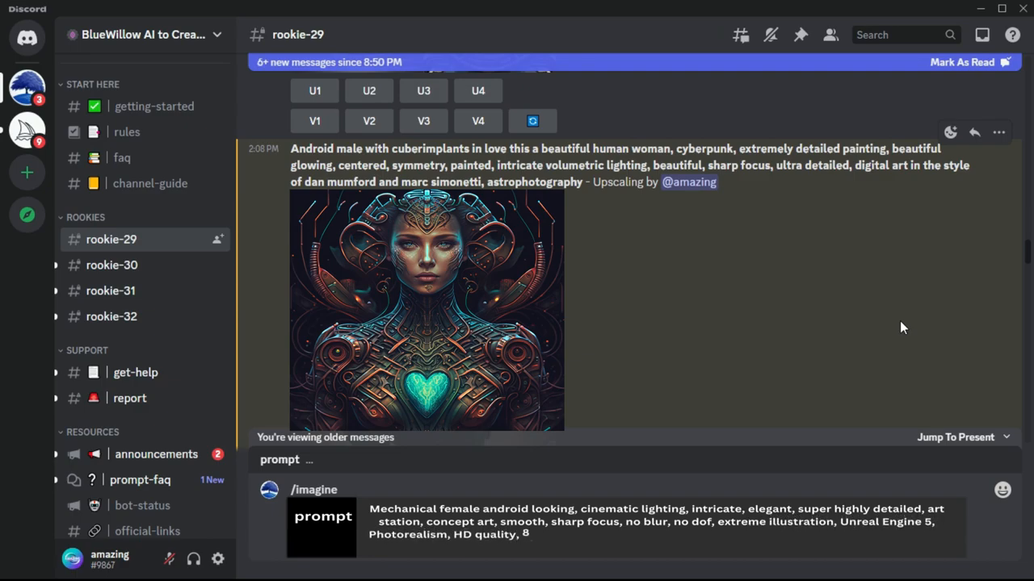
{"action": "type", "text": "8k resolution, cinema 4d, 3D, e"}
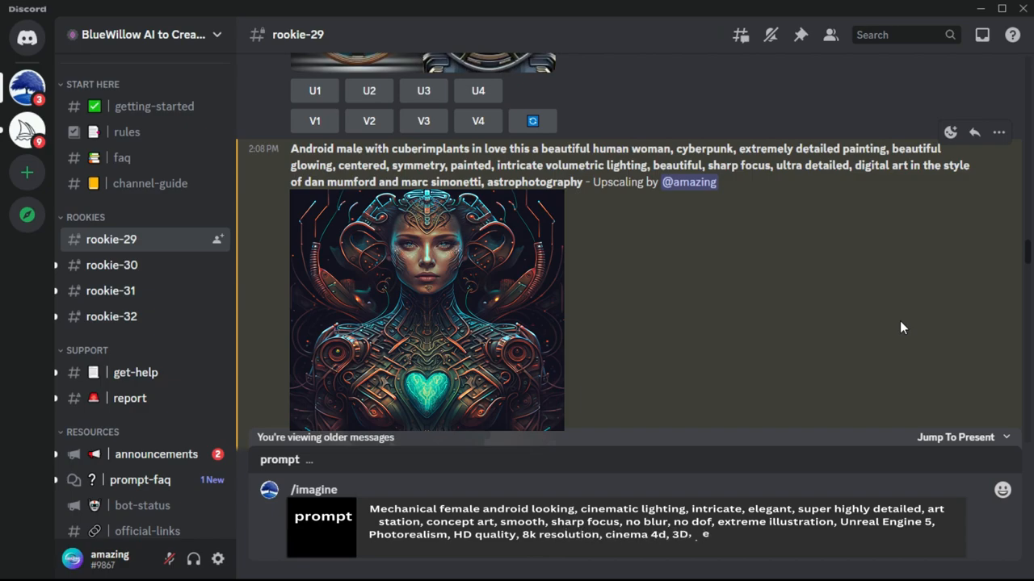
{"action": "type", "text": "beautiful, delicate, art by"}
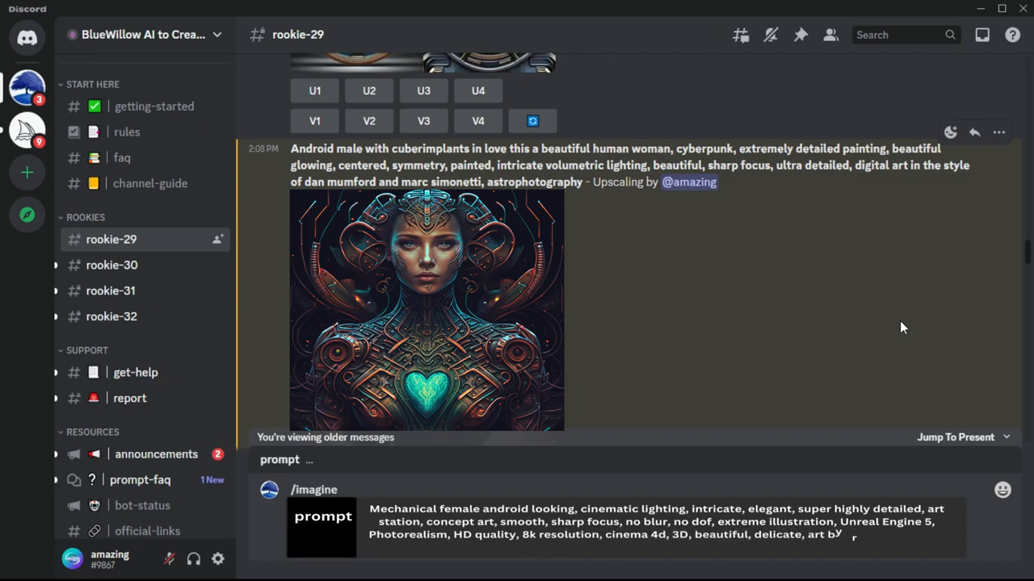
{"action": "type", "text": "artgerm and greg rutkowski an"}
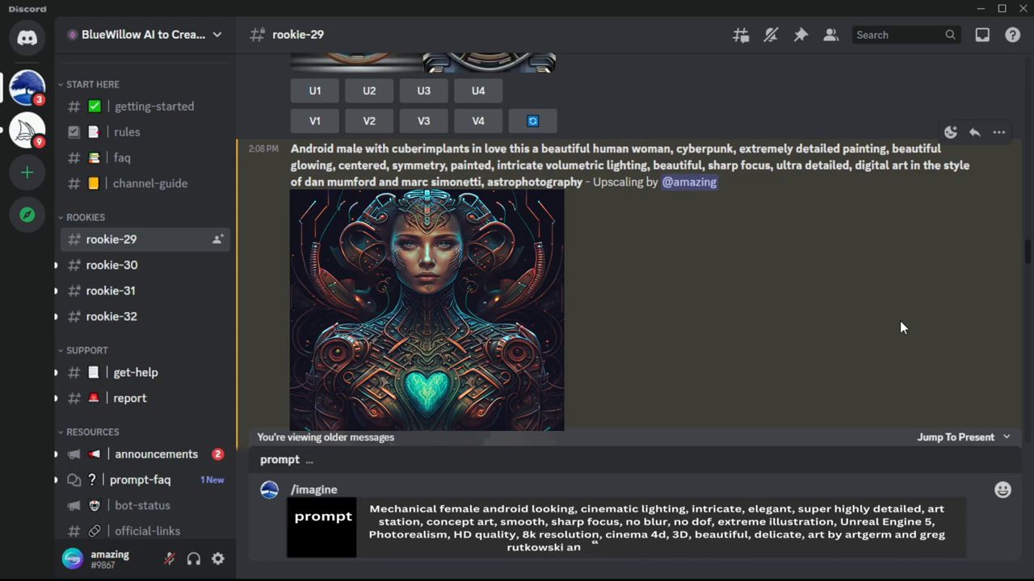
{"action": "type", "text": "and alphonse mucha and loish a"}
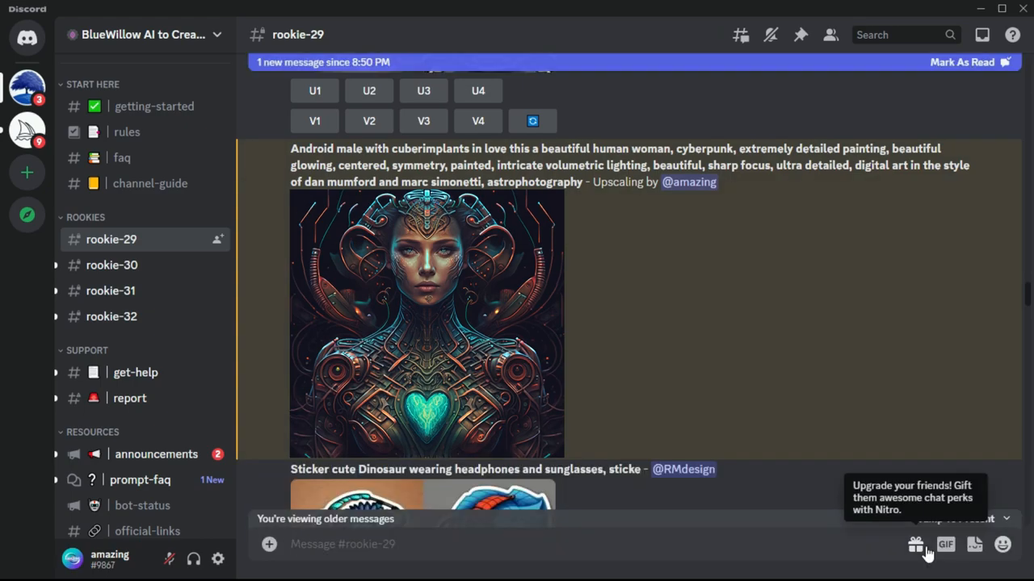
{"action": "mouse_move", "coordinate": [825, 352]}
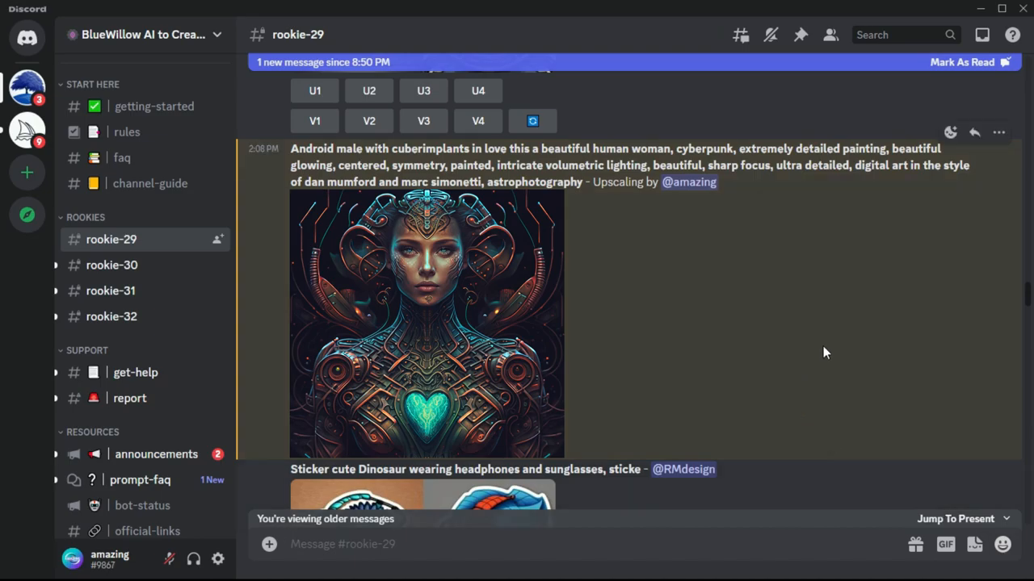
Jump from Mentions to the new mechanical female android four-image grid in rookie-29
{"action": "scroll", "scroll_direction": "down", "scroll_amount": 3}
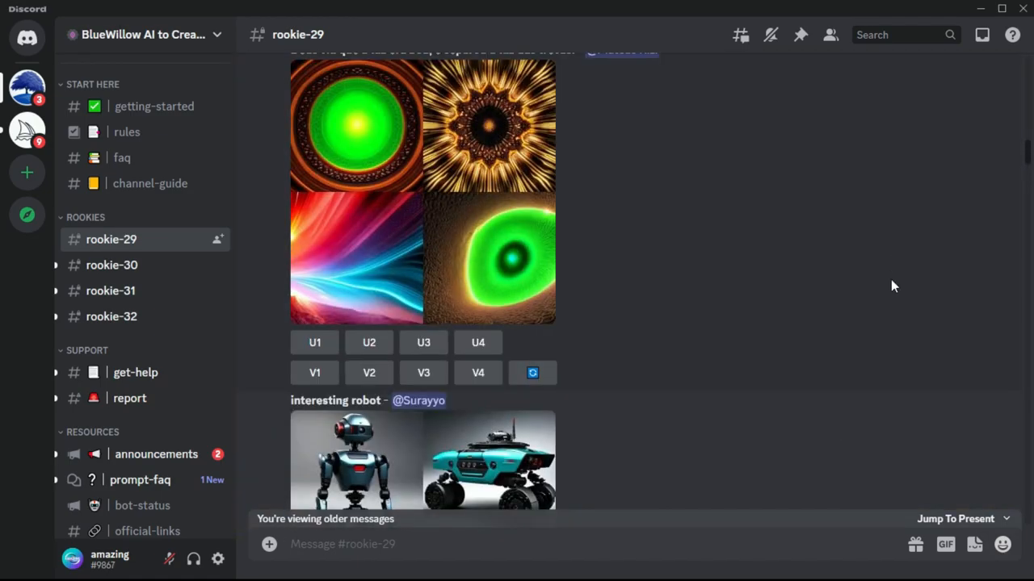
{"action": "left_click", "coordinate": [982, 36]}
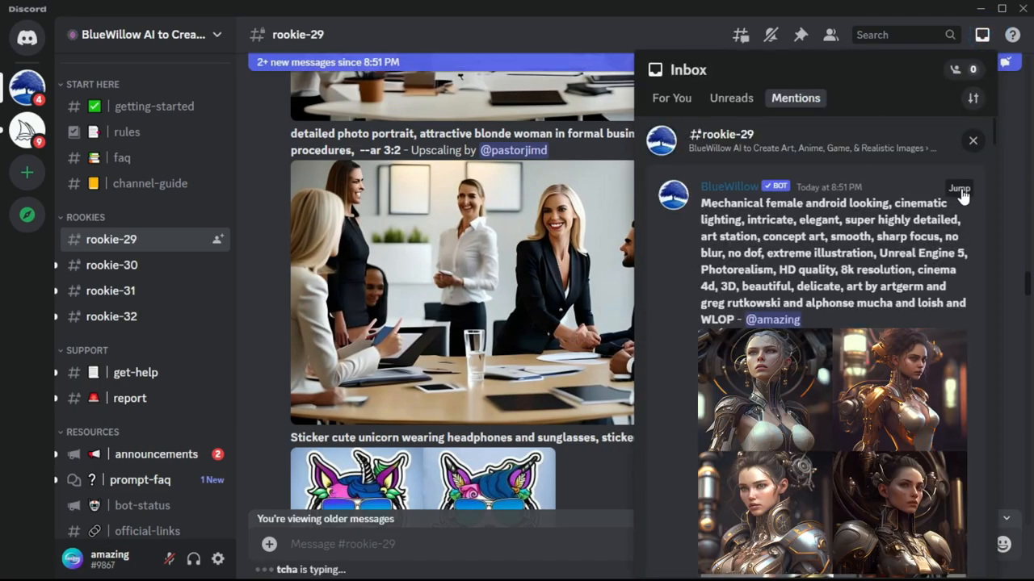
{"action": "left_click", "coordinate": [959, 187]}
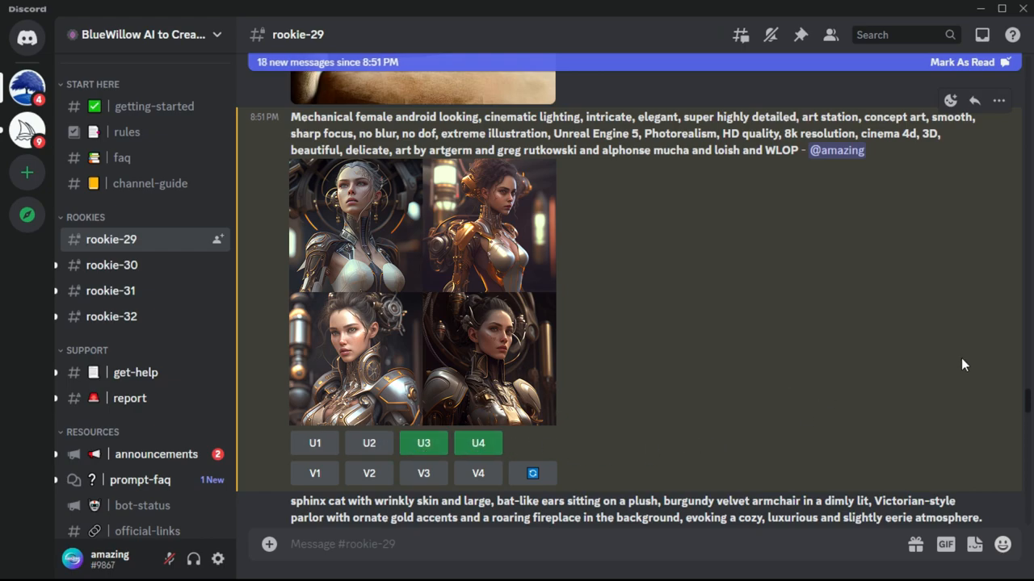
Jump from Mentions to the two upscaled mechanical female android portraits in rookie-29
{"action": "left_click", "coordinate": [982, 34]}
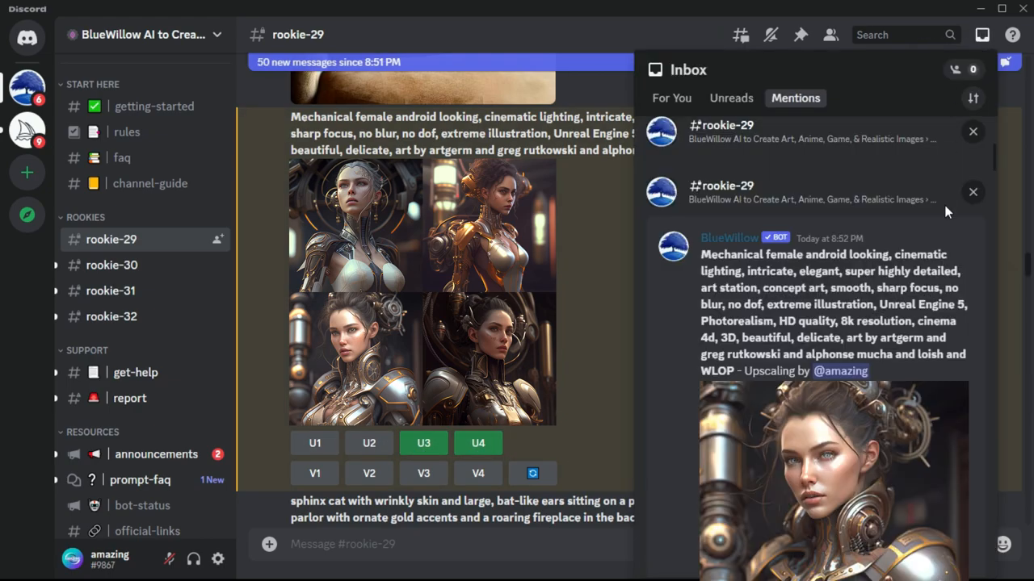
{"action": "left_click", "coordinate": [982, 35]}
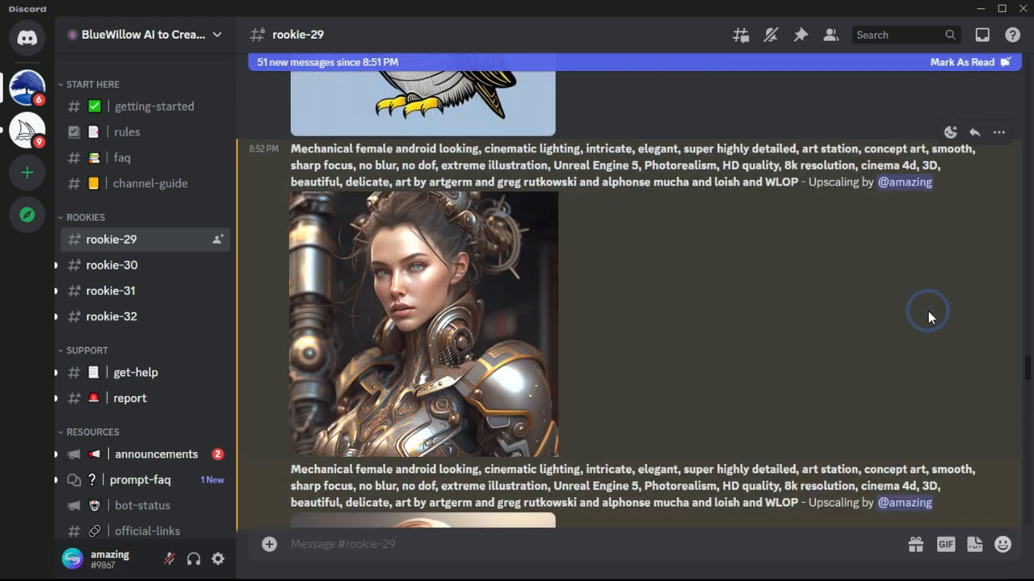
{"action": "left_click", "coordinate": [423, 323]}
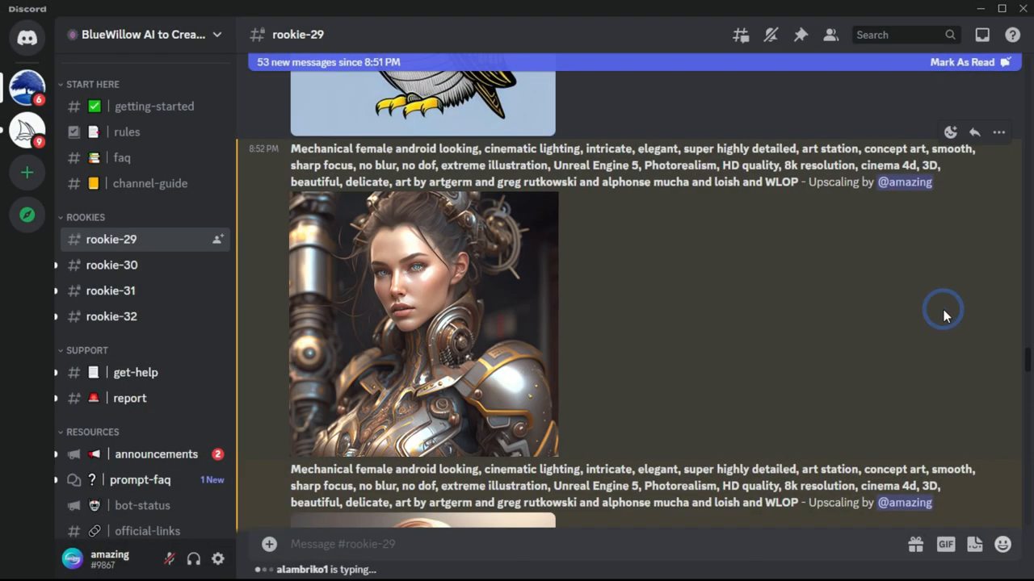
{"action": "left_click", "coordinate": [982, 35]}
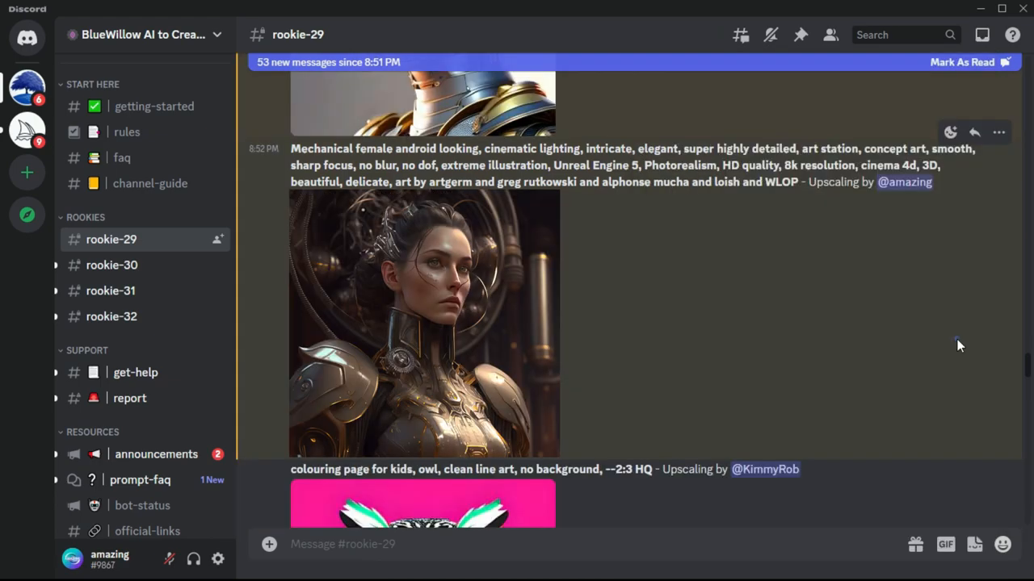
{"action": "left_click", "coordinate": [423, 323]}
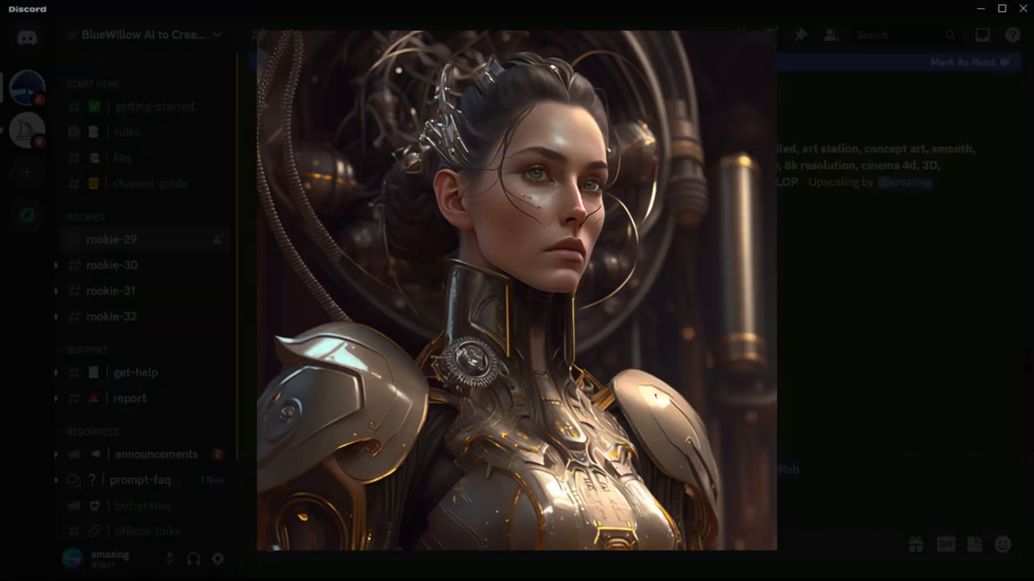
{"action": "mouse_move", "coordinate": [959, 344]}
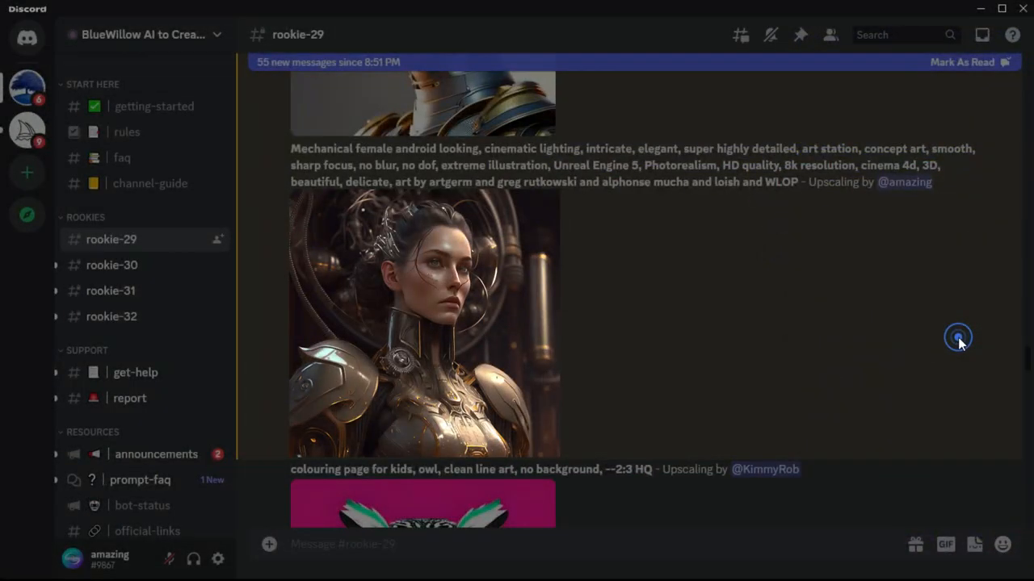
{"action": "left_click", "coordinate": [423, 323]}
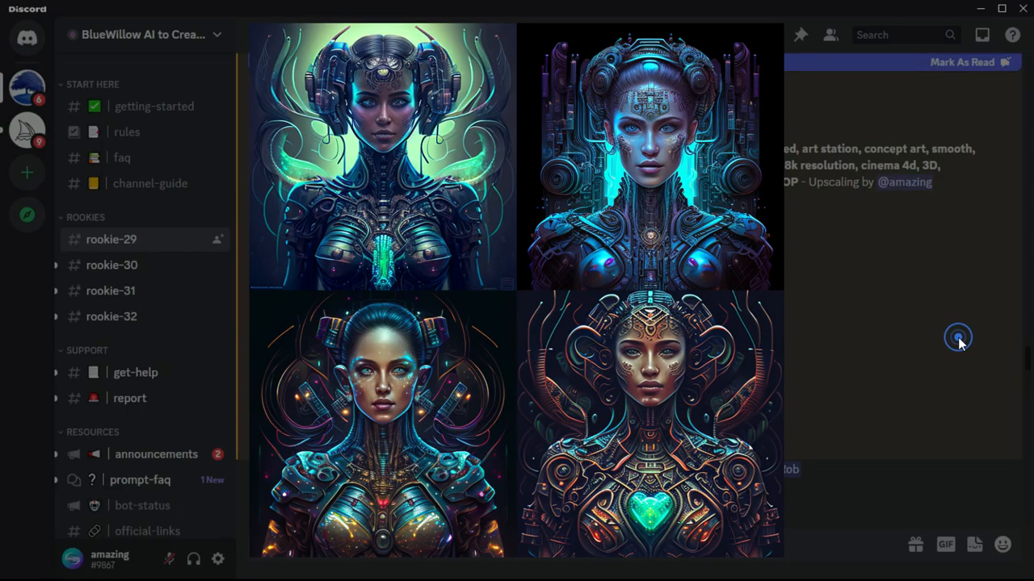